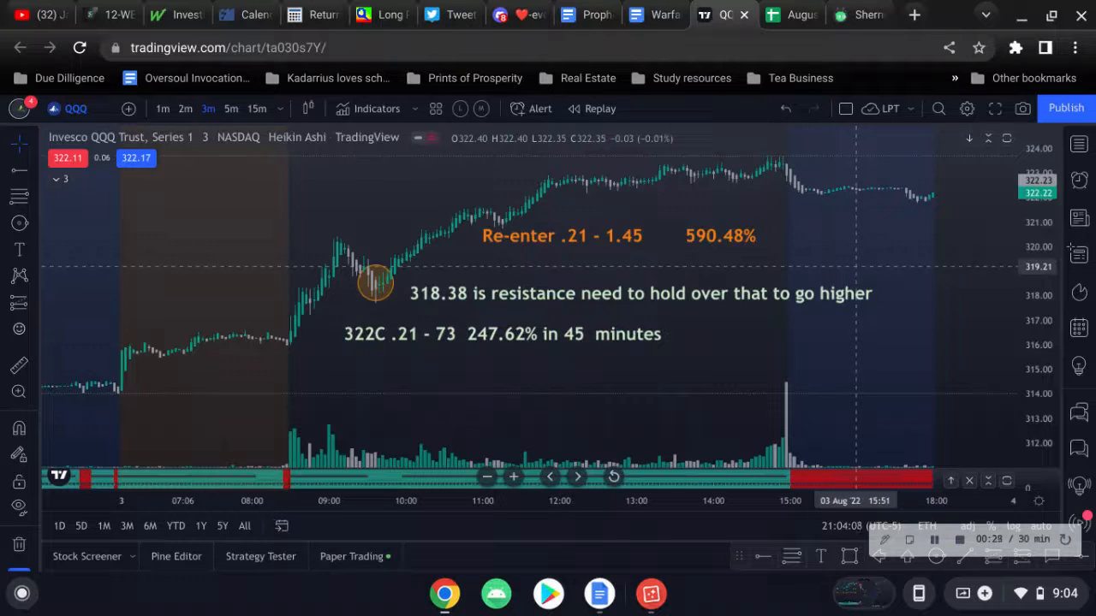
pyautogui.moveTo(525, 182)
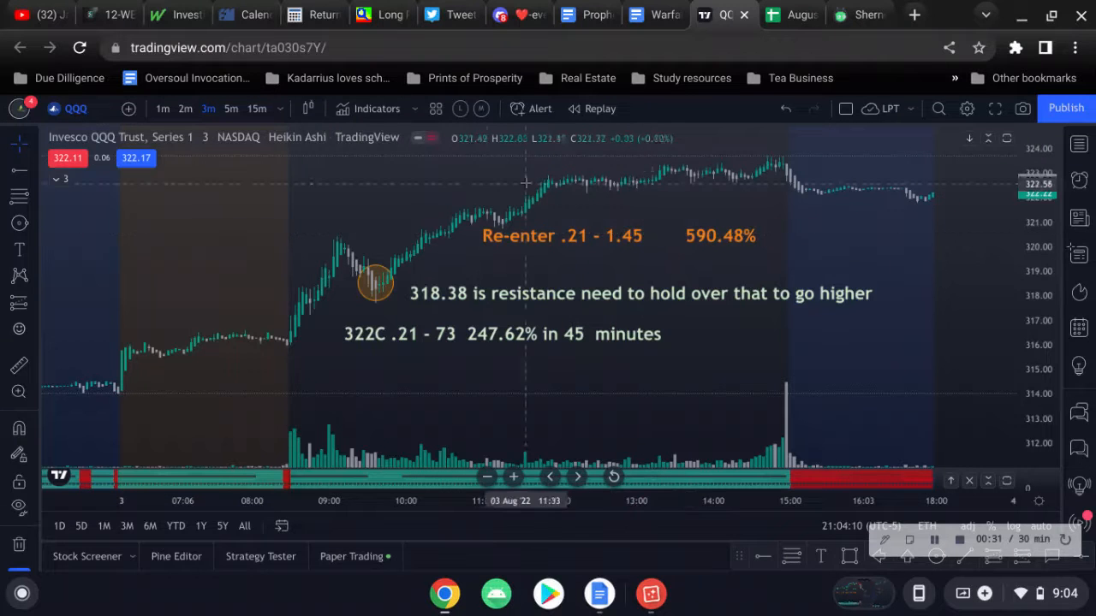
# Step: Unhide OM's MAs & Signals to show its moving averages and Calls/Puts markers, and open its settings
pyautogui.click(377, 108)
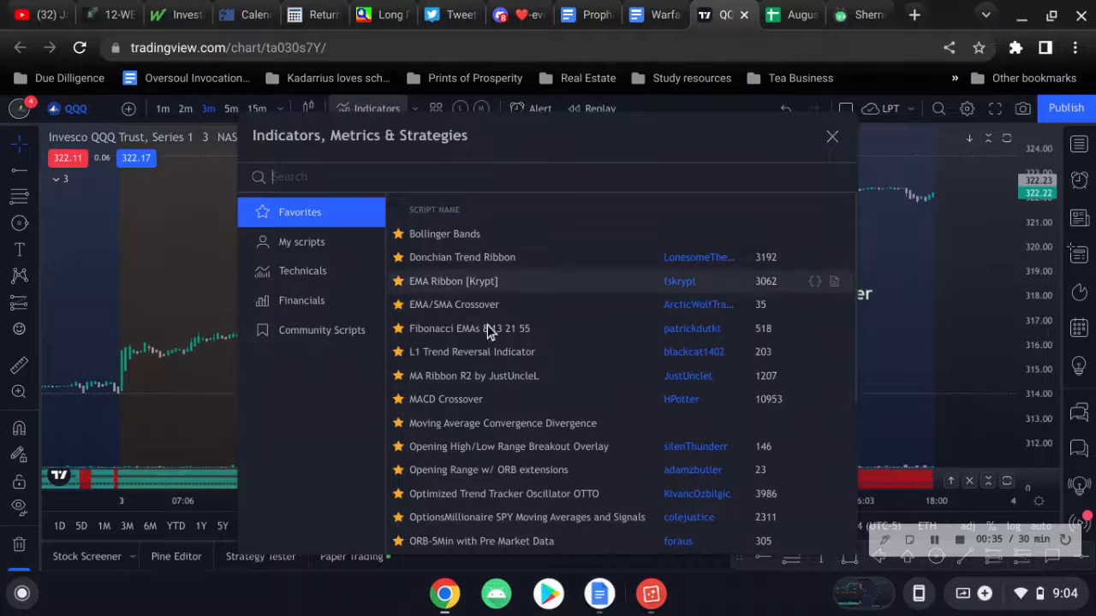
pyautogui.moveTo(535, 517)
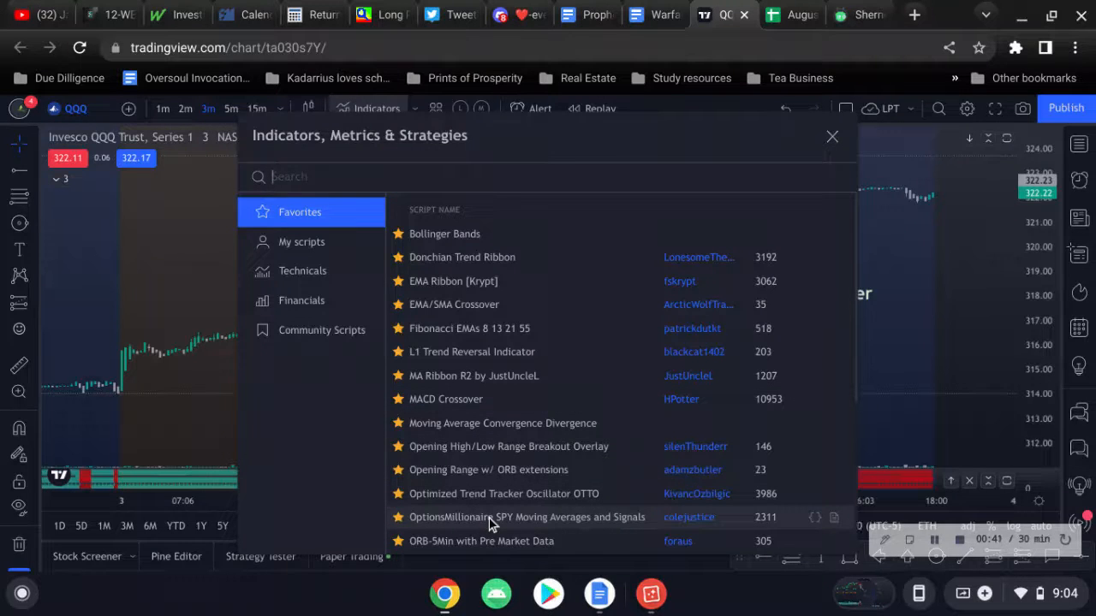
pyautogui.moveTo(684, 174)
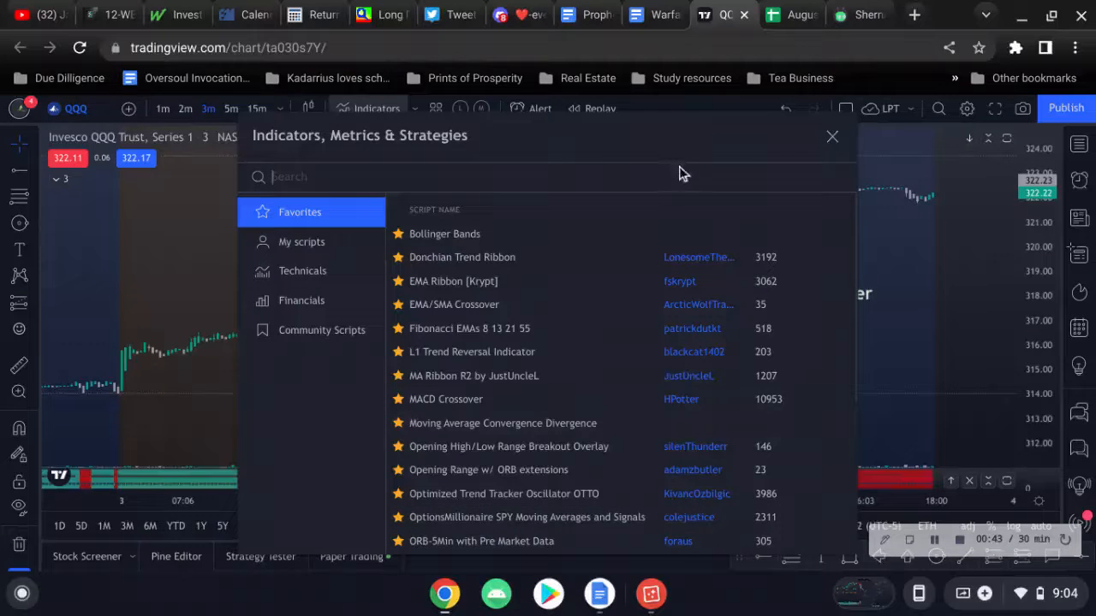
pyautogui.click(831, 136)
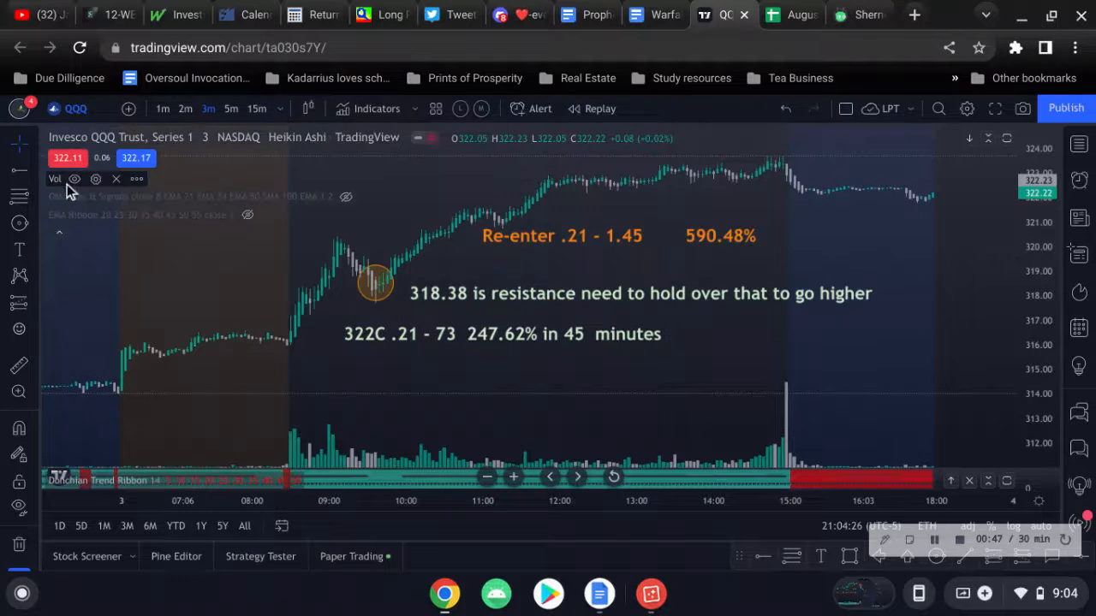
pyautogui.moveTo(346, 201)
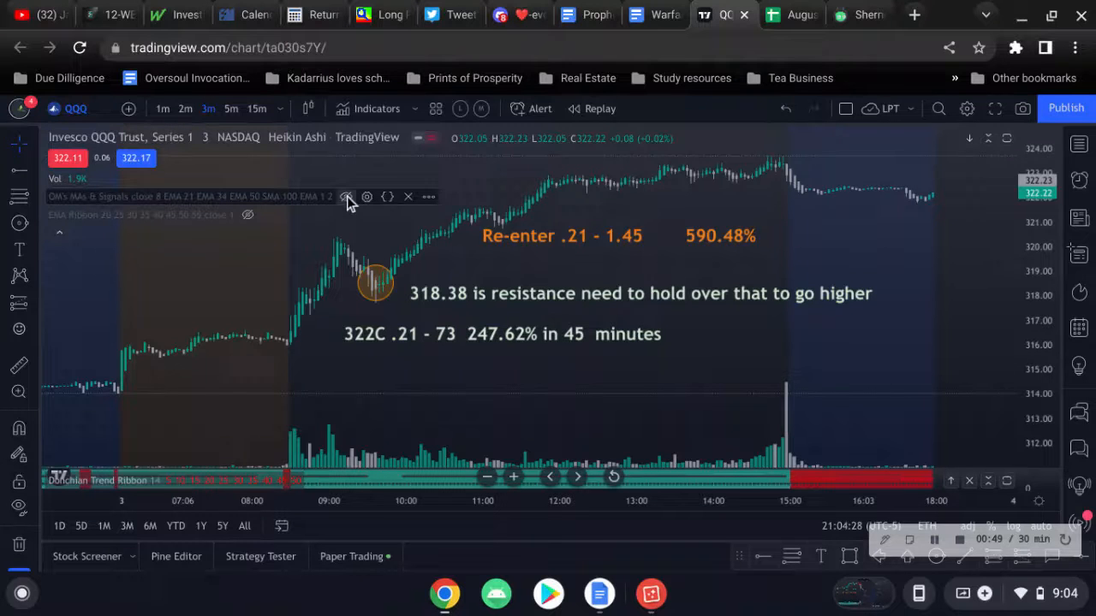
pyautogui.click(347, 196)
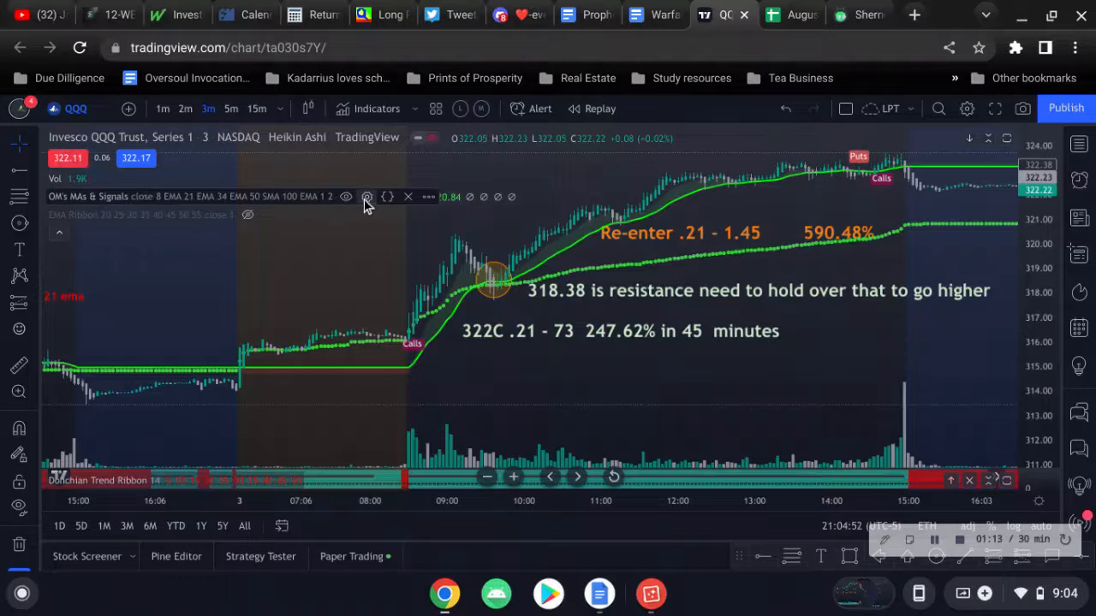
pyautogui.click(367, 196)
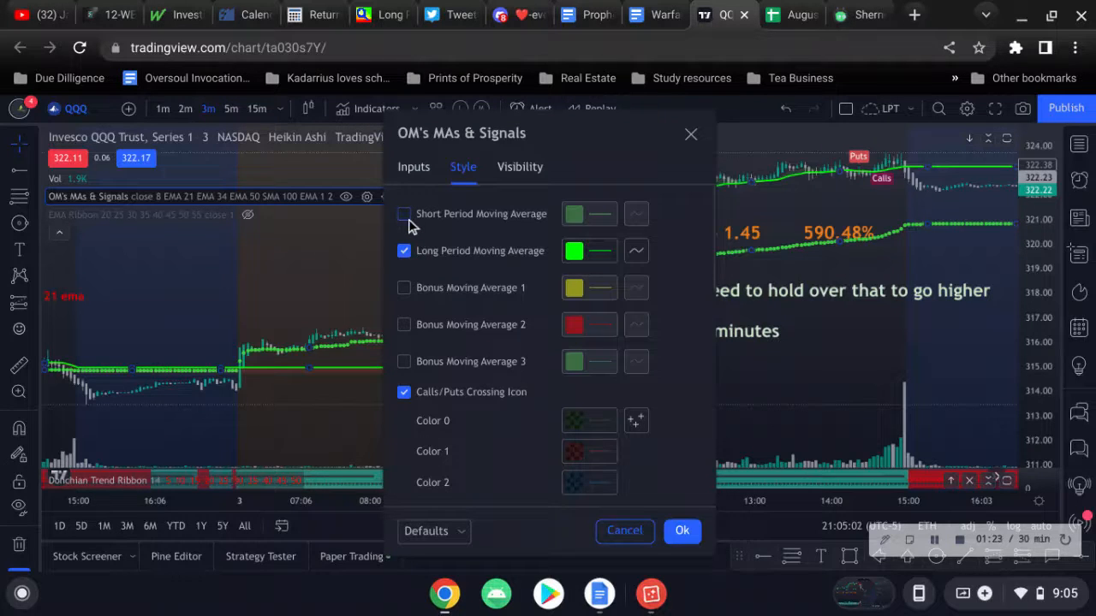
# Step: Toggle the short moving average line and set Short Moving Average Period to 50
pyautogui.click(404, 214)
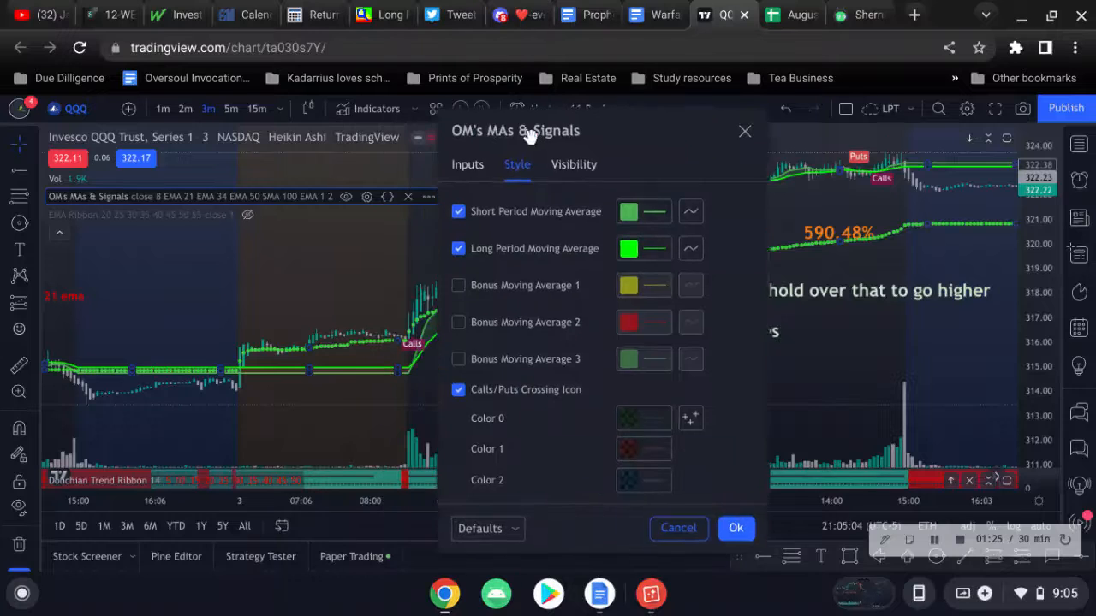
pyautogui.moveTo(515, 130); pyautogui.dragTo(773, 107)
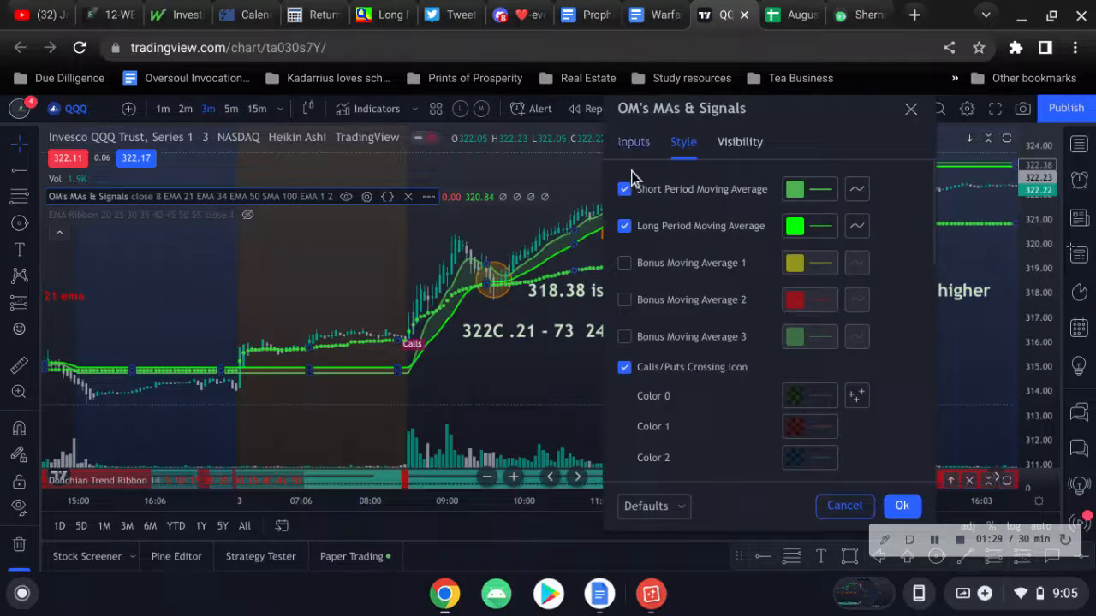
pyautogui.click(624, 189)
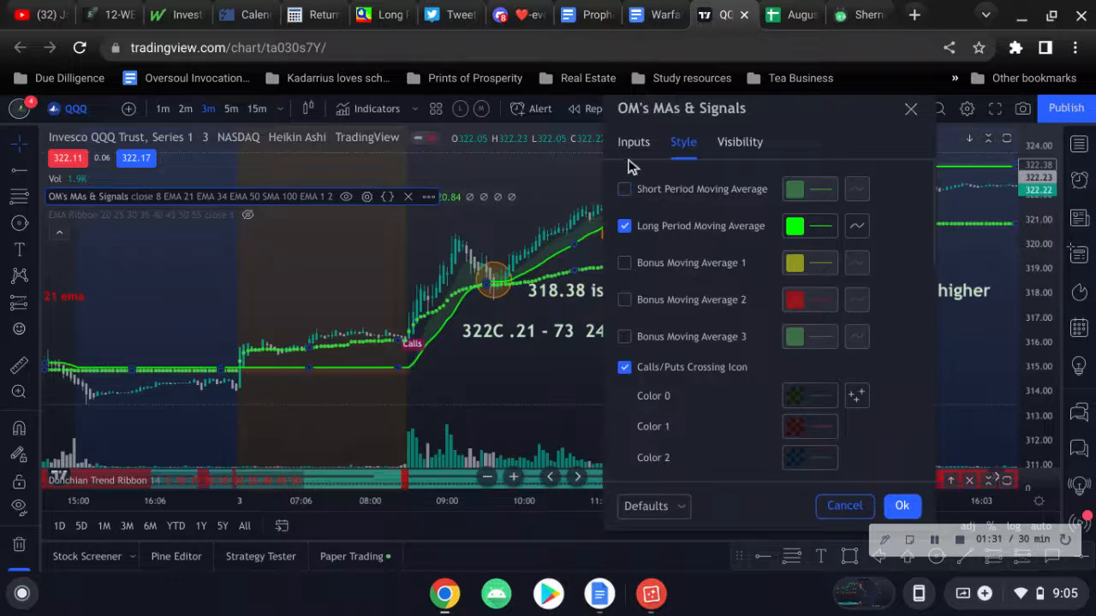
pyautogui.click(634, 141)
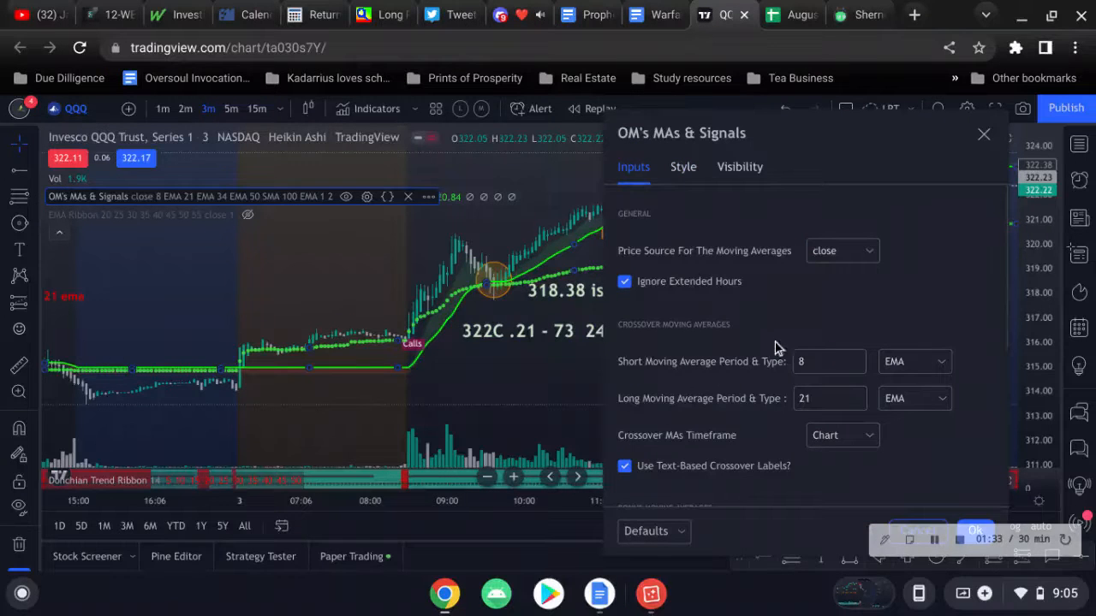
pyautogui.click(828, 361)
pyautogui.write('50')
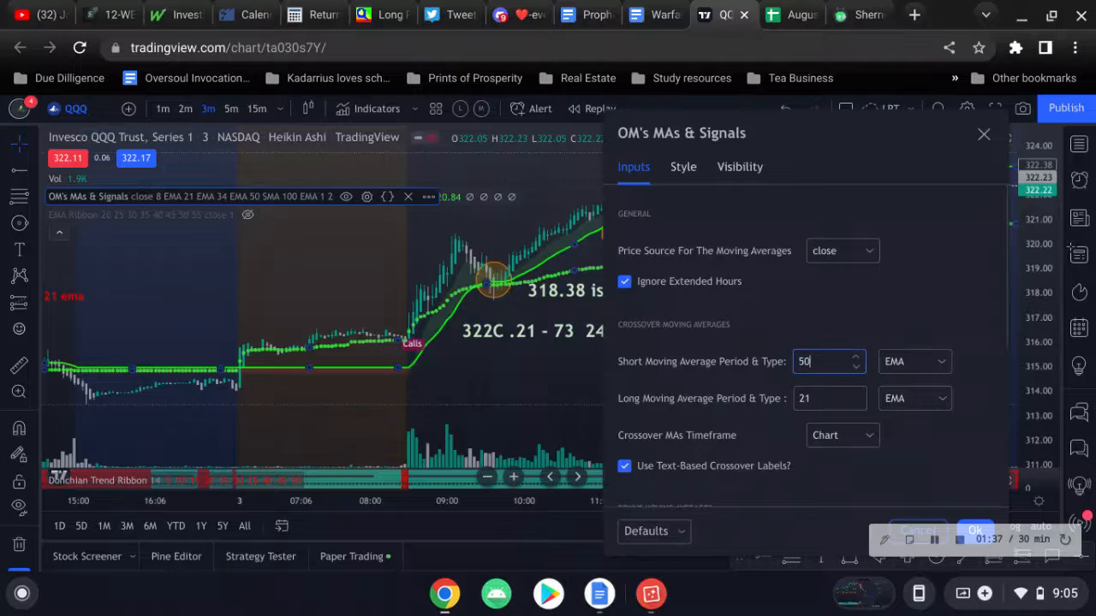
pyautogui.click(829, 398)
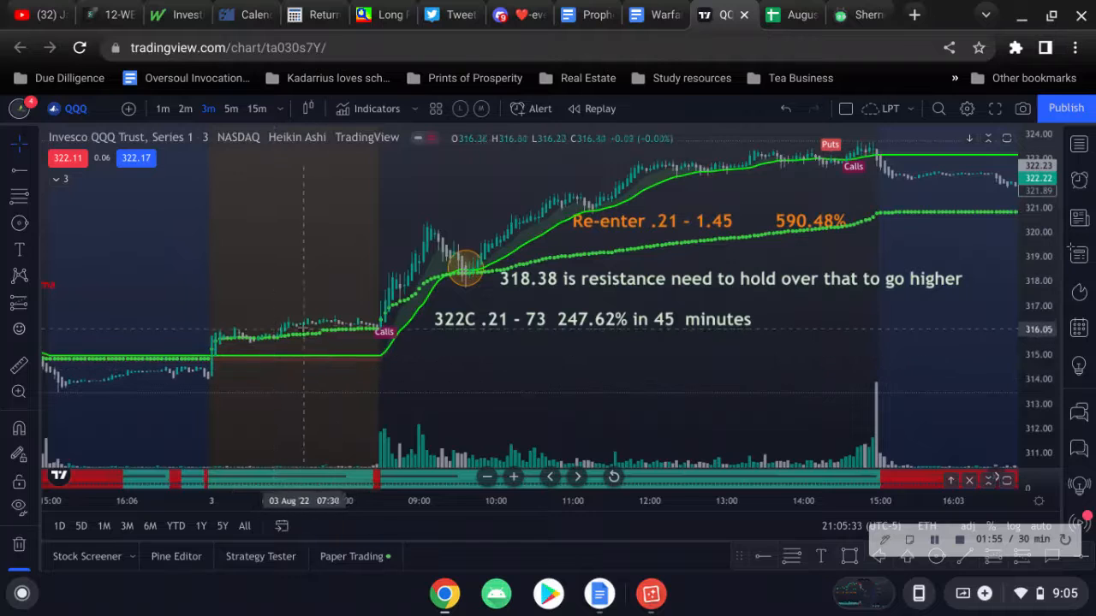
pyautogui.moveTo(244, 342)
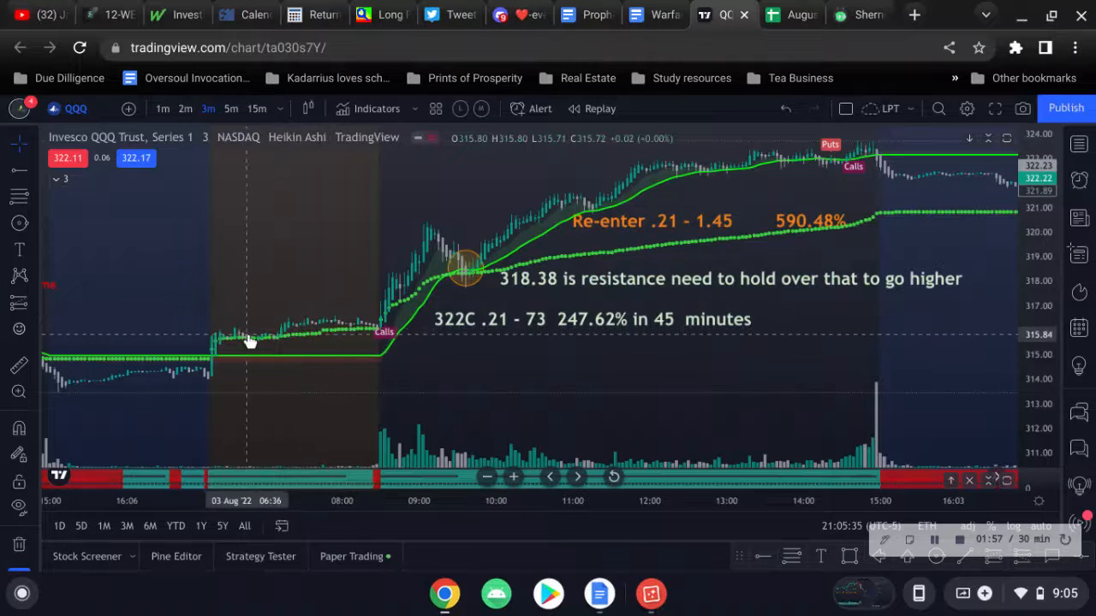
pyautogui.moveTo(380, 336)
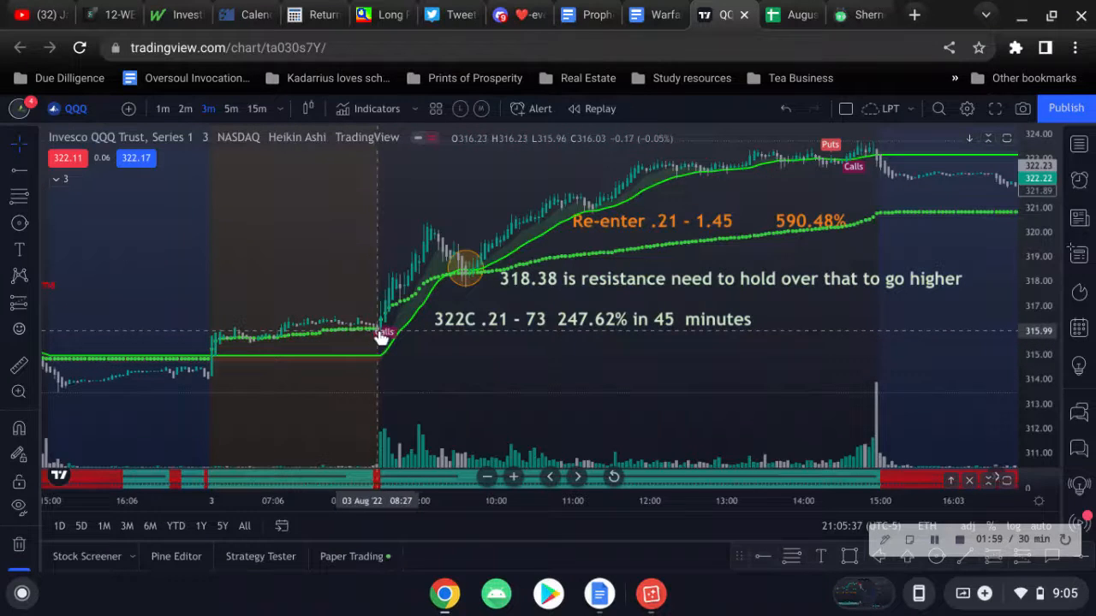
pyautogui.moveTo(403, 349)
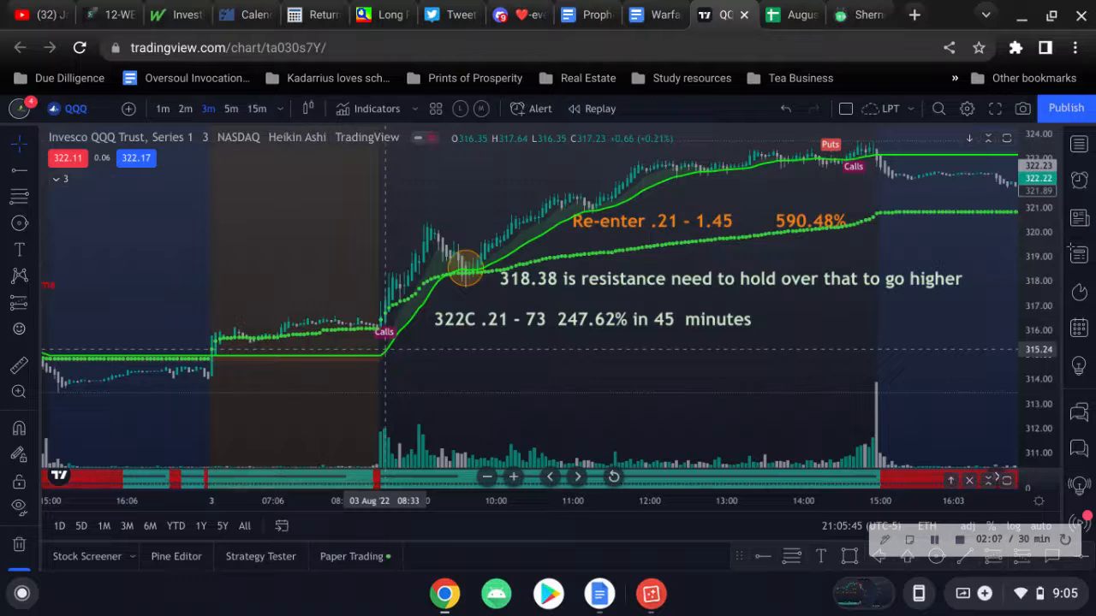
pyautogui.moveTo(430, 362)
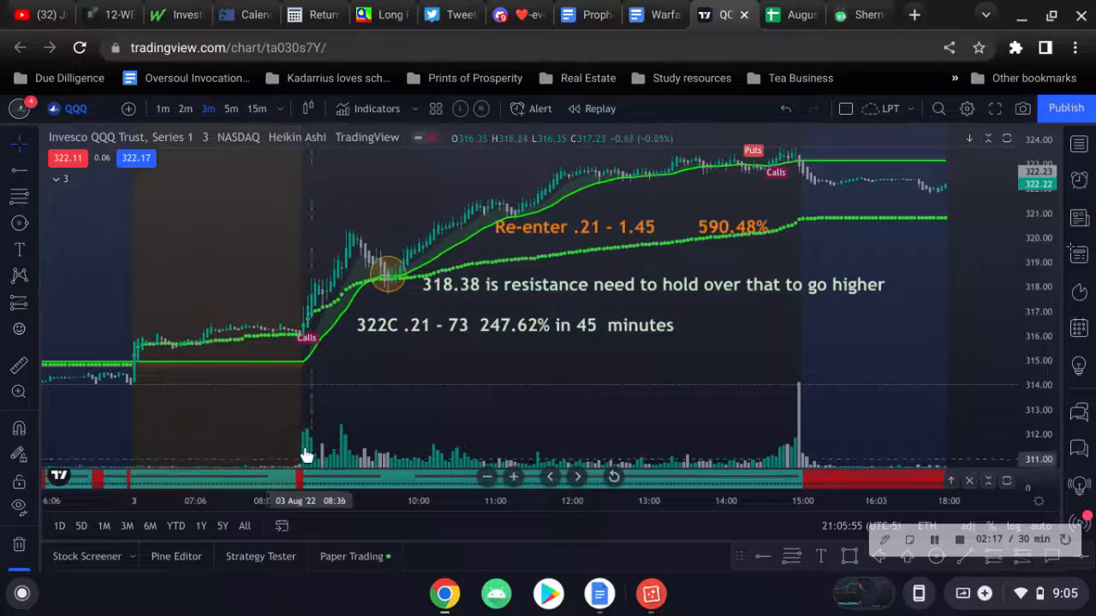
pyautogui.moveTo(332, 424)
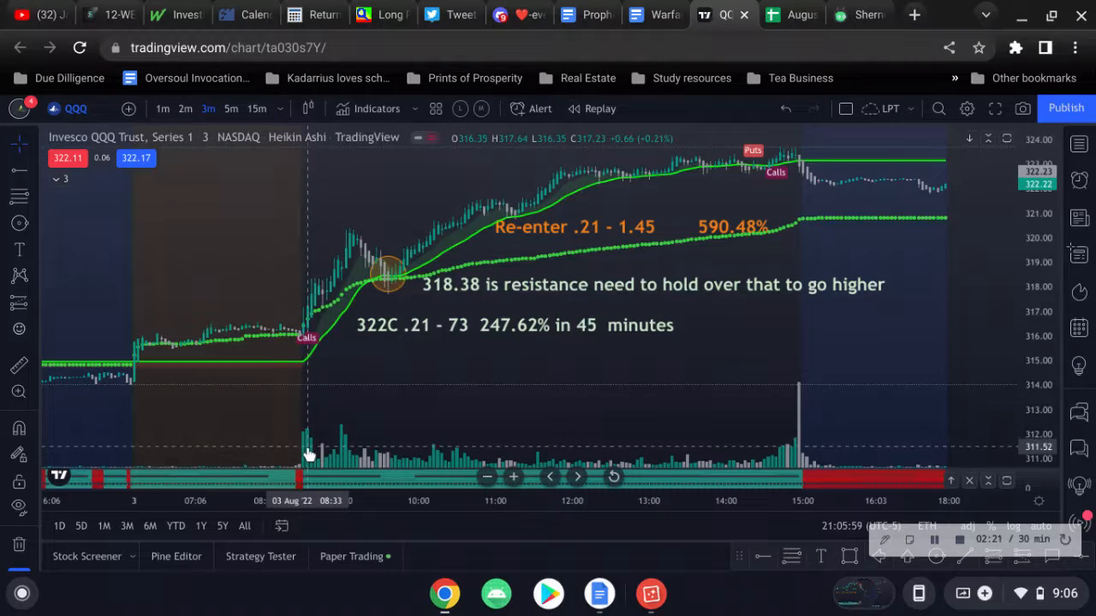
pyautogui.moveTo(347, 366)
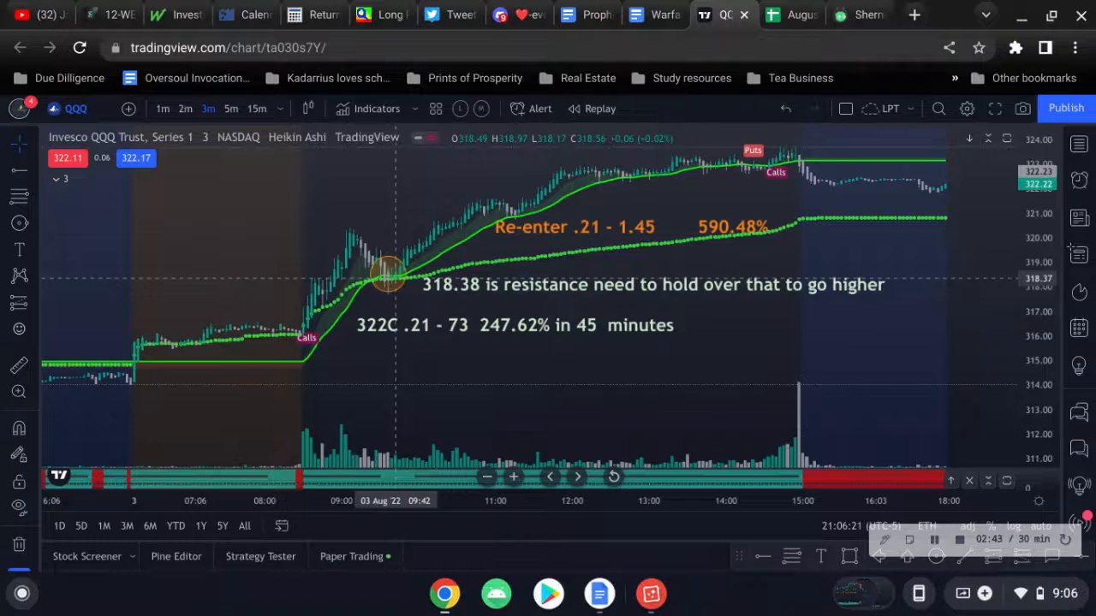
pyautogui.moveTo(302, 340)
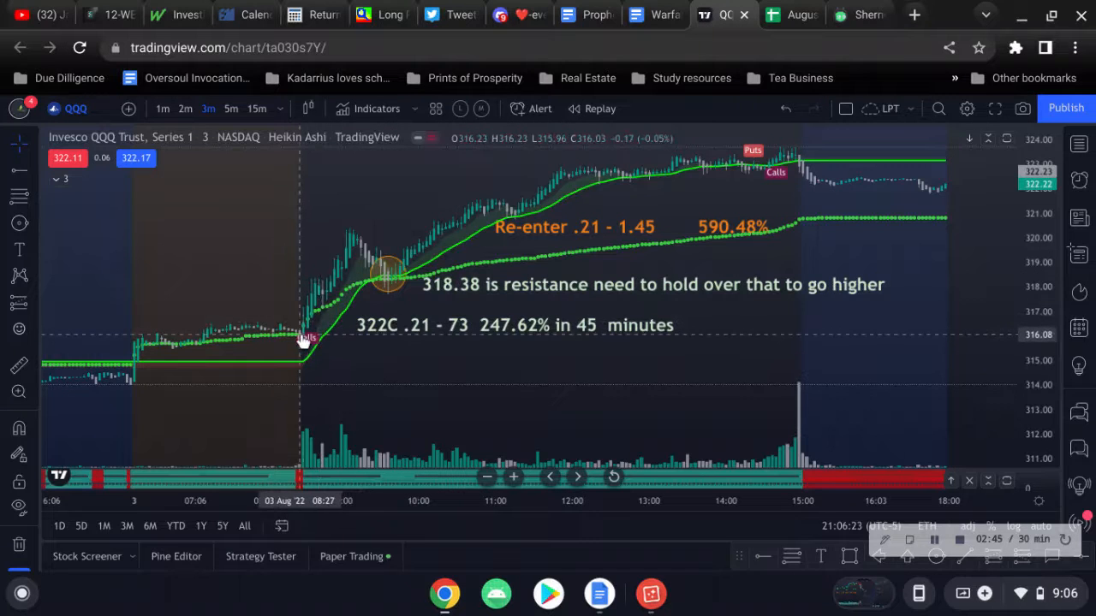
pyautogui.moveTo(342, 264)
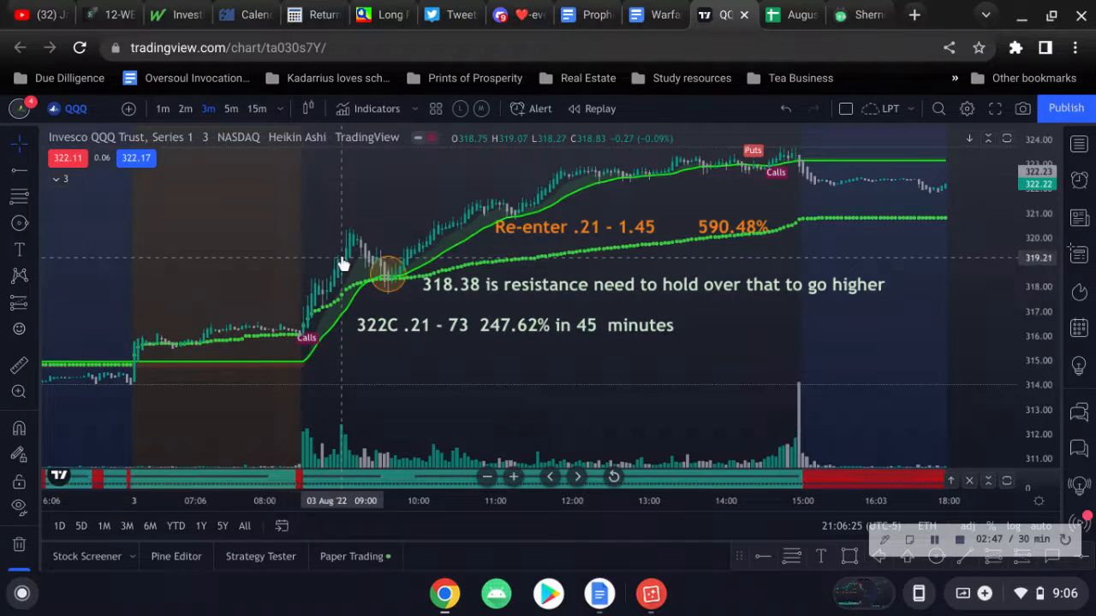
pyautogui.moveTo(437, 288)
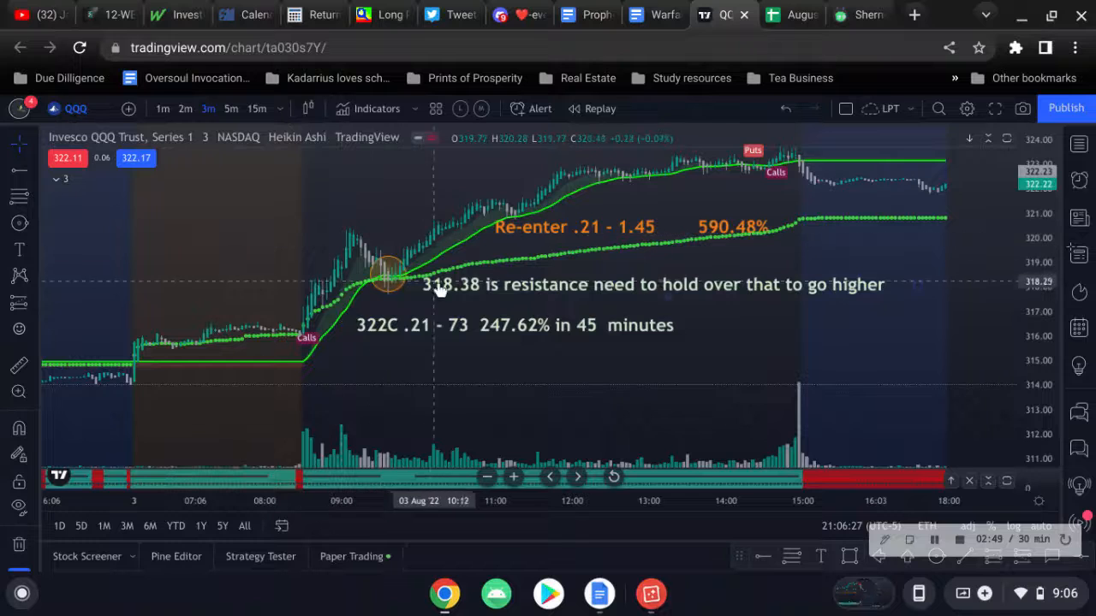
pyautogui.moveTo(542, 352)
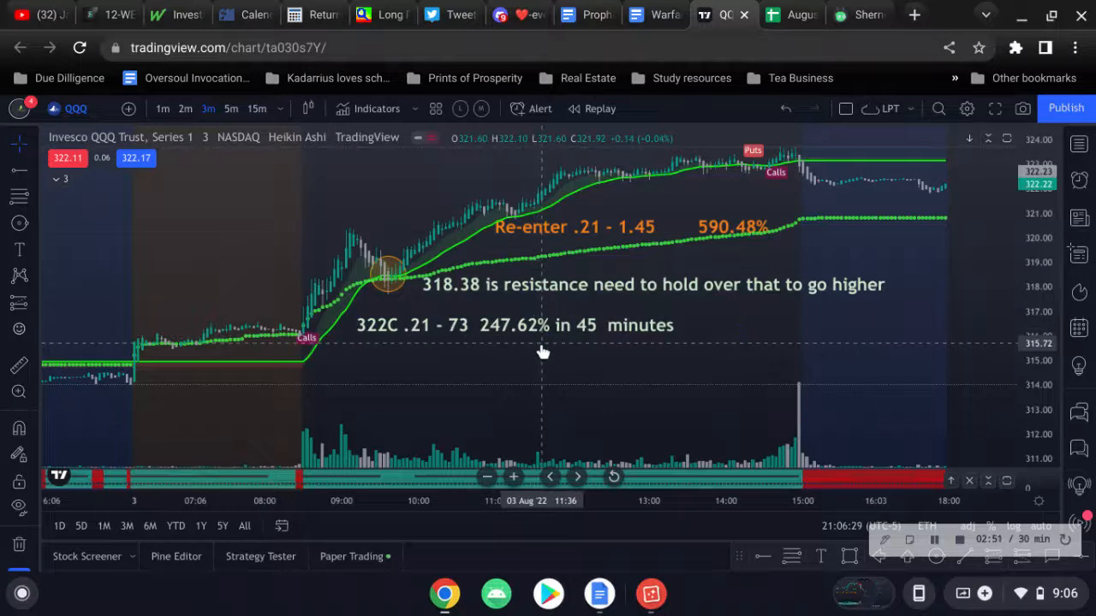
pyautogui.moveTo(542, 349)
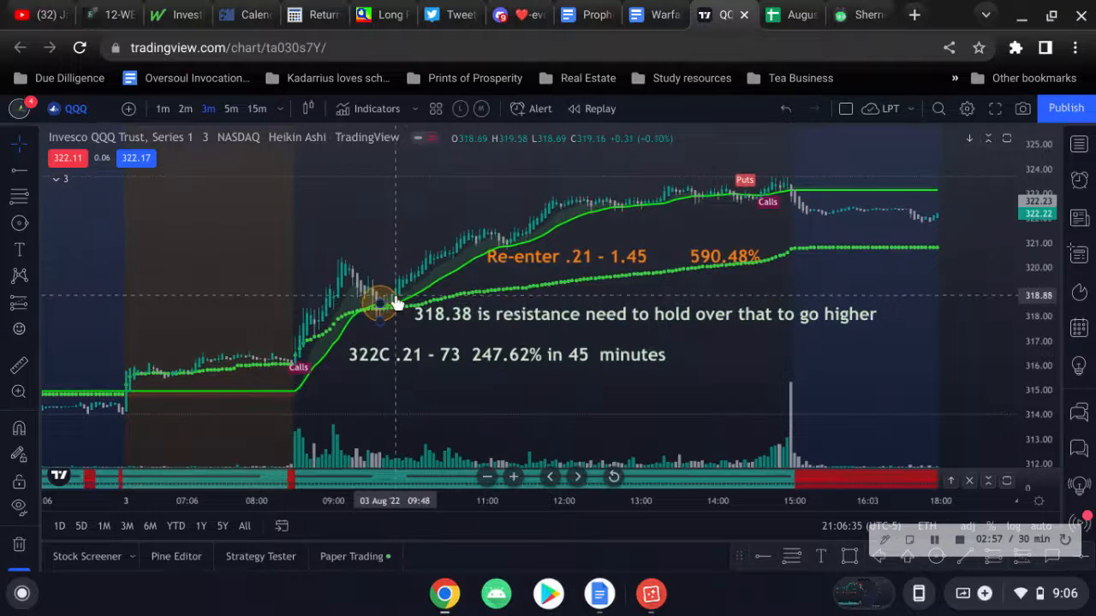
pyautogui.moveTo(681, 201)
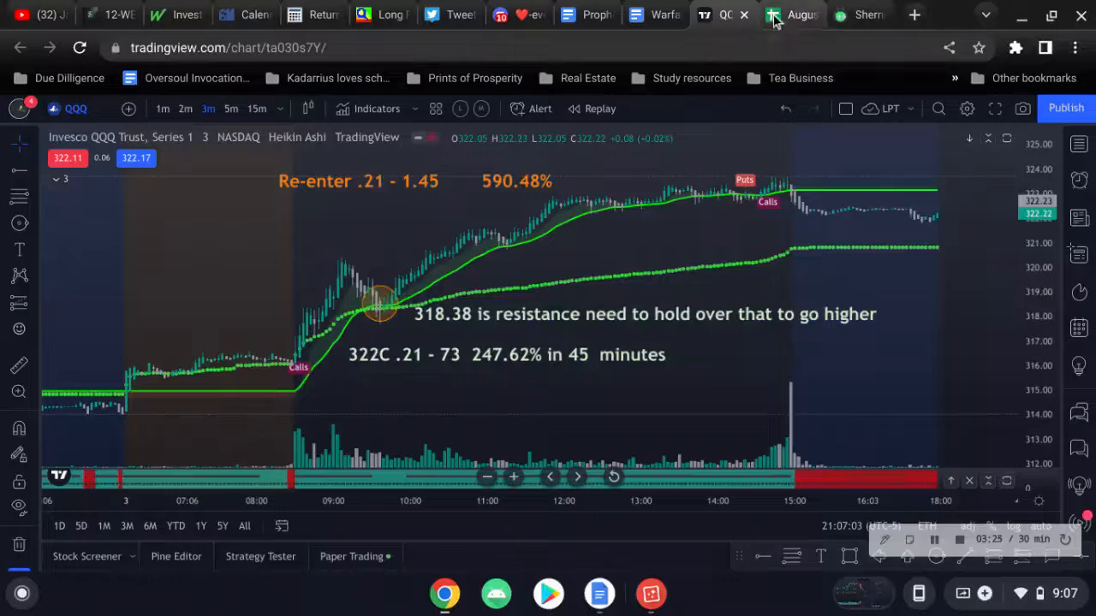
# Step: Enter a $200 position size and $0.21 option price, yielding 10 contracts to buy
pyautogui.click(792, 15)
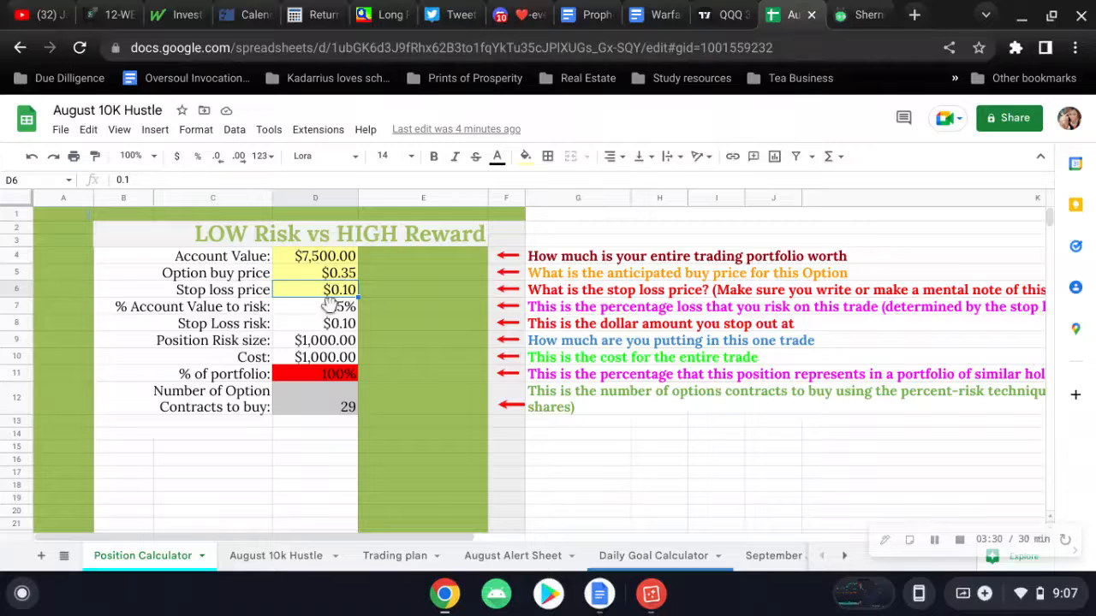
pyautogui.click(315, 340)
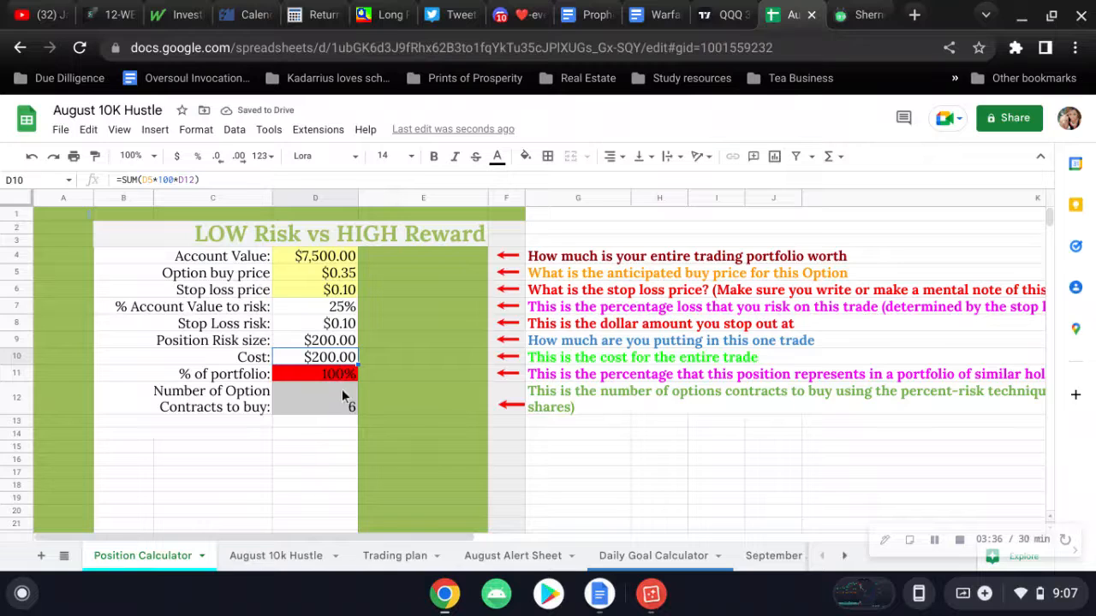
pyautogui.click(315, 272)
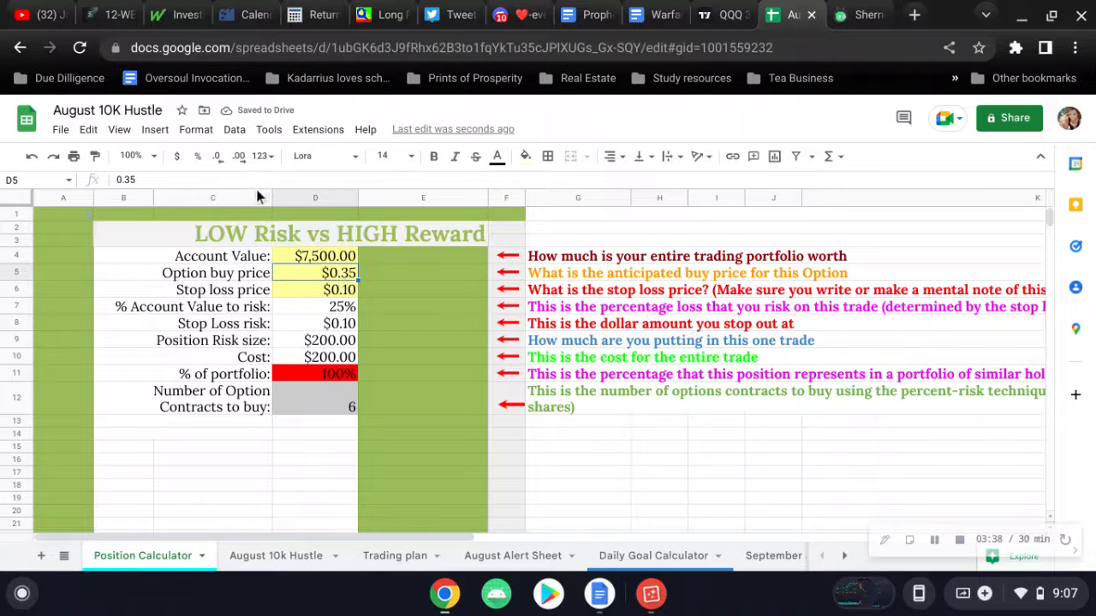
pyautogui.write('0')
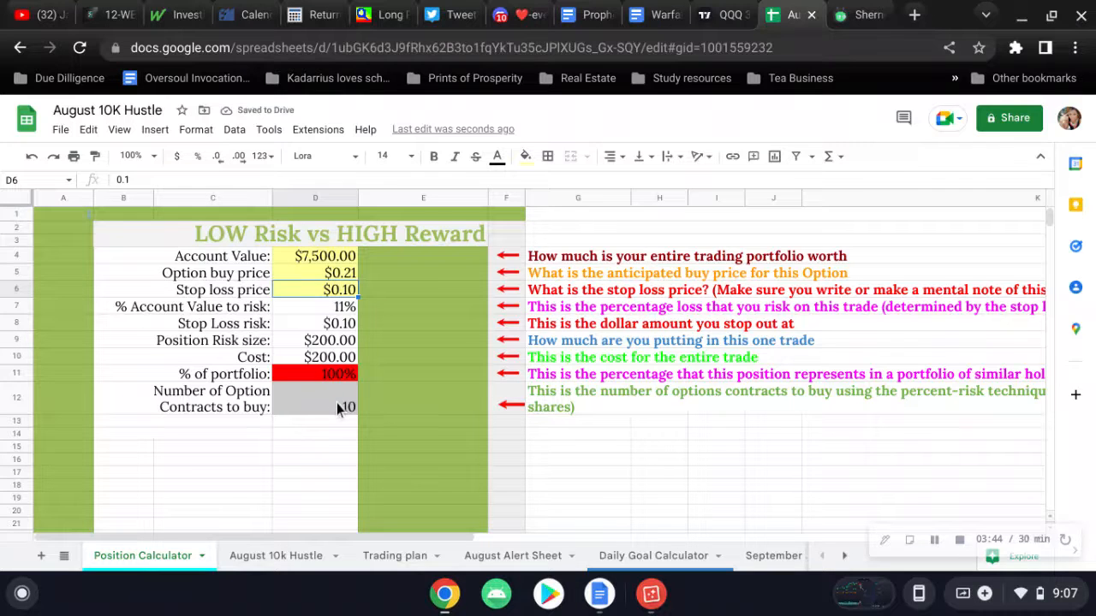
pyautogui.click(315, 407)
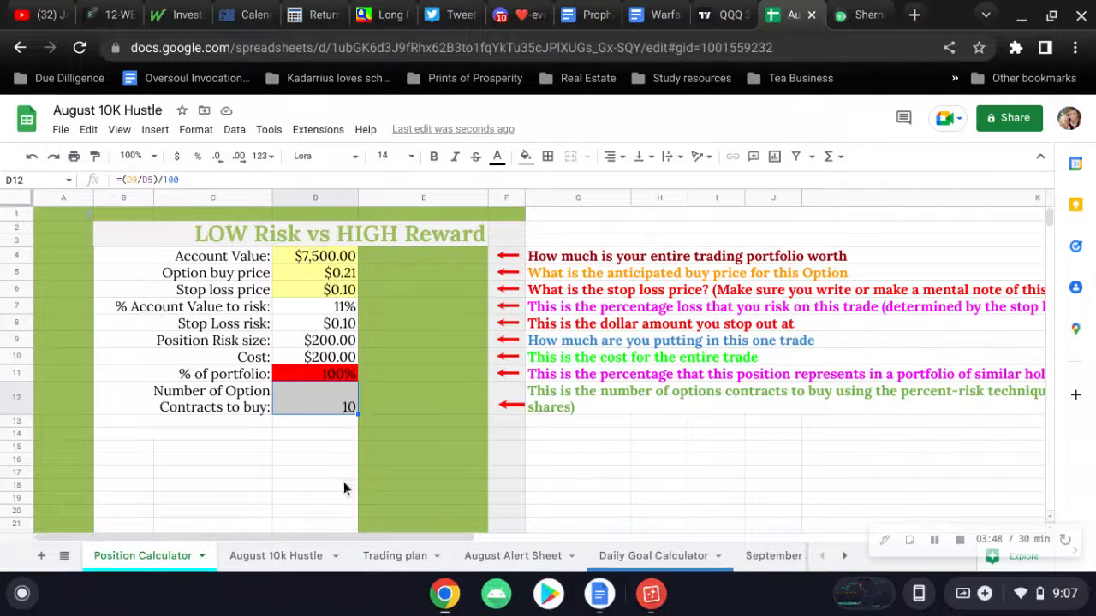
pyautogui.moveTo(454, 526)
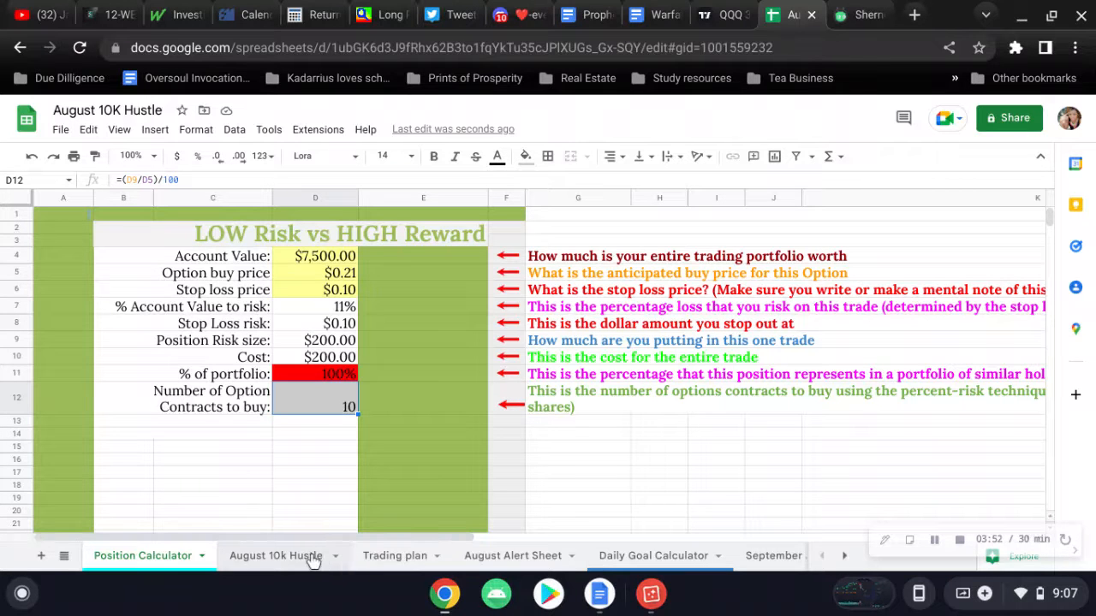
# Step: Go from the August 10k Hustle tab to the August Alert Sheet tab
pyautogui.click(275, 555)
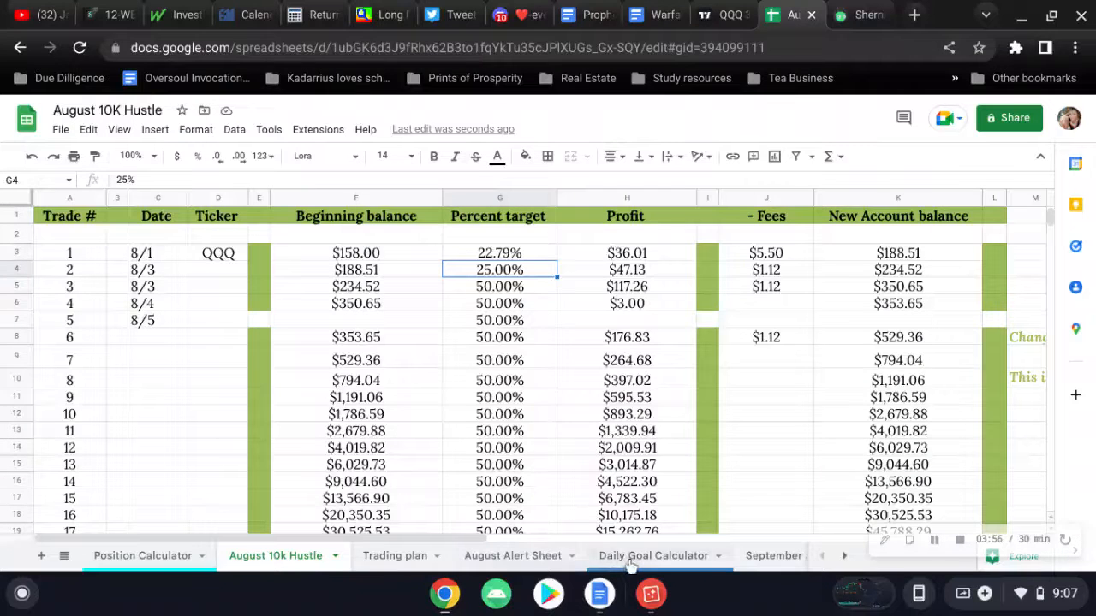
pyautogui.click(513, 555)
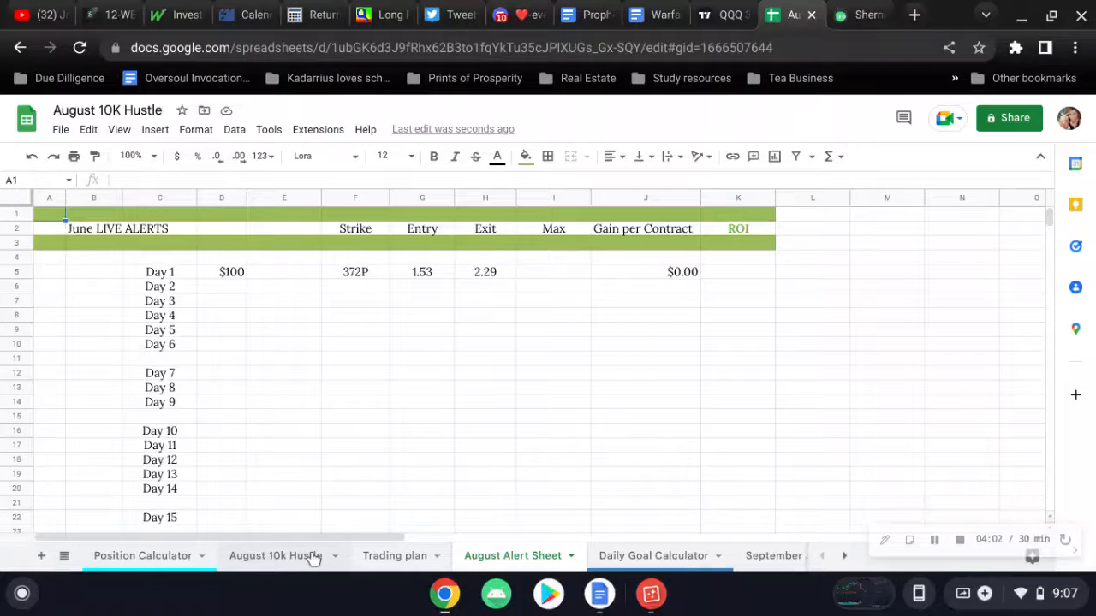
# Step: Set trade 1's beginning balance to $200 on the August 10k Hustle sheet
pyautogui.click(274, 555)
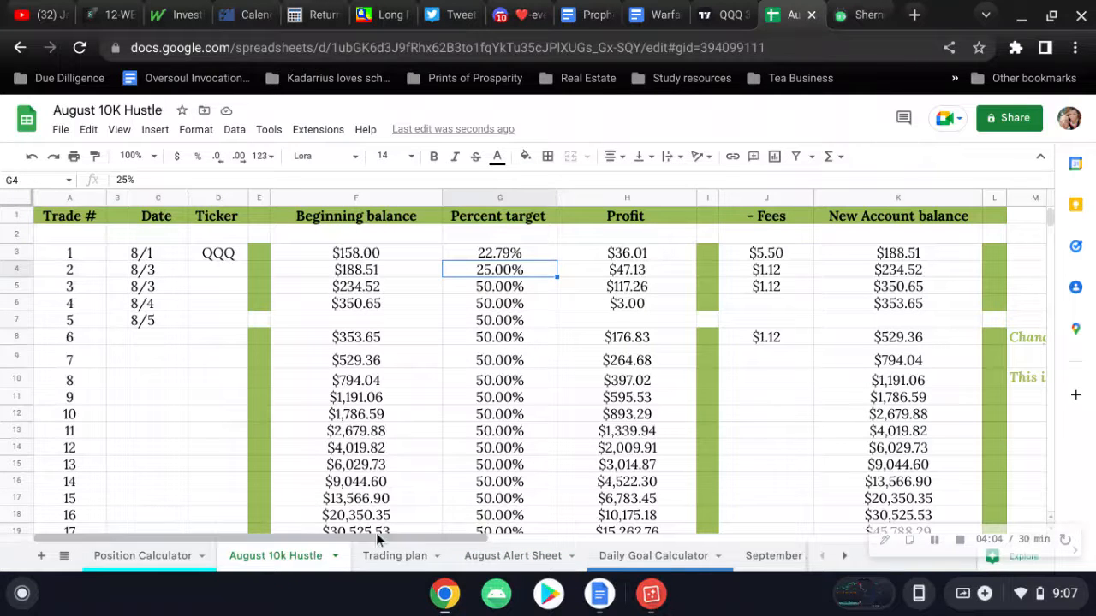
pyautogui.click(356, 252)
pyautogui.write('200')
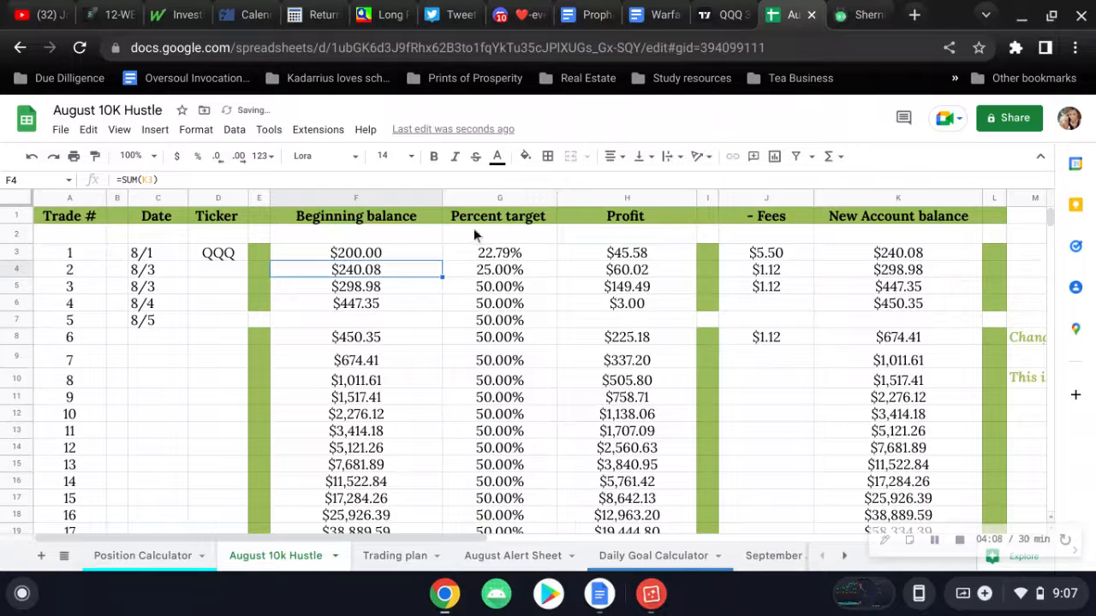
pyautogui.click(499, 252)
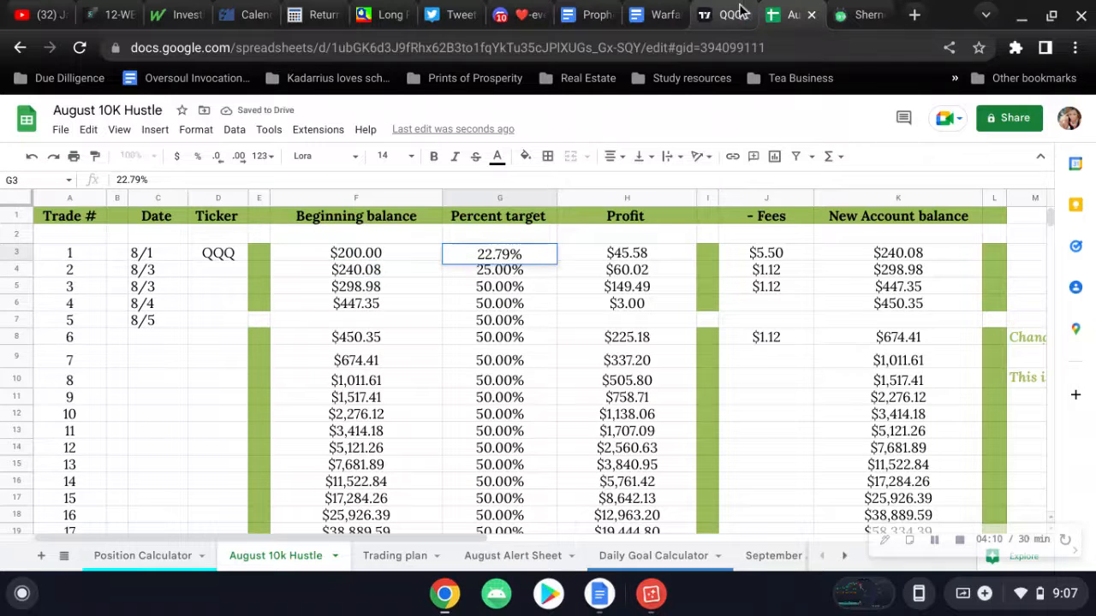
# Step: After checking the QQQ chart, enter 247 as trade 1's percent target
pyautogui.click(704, 14)
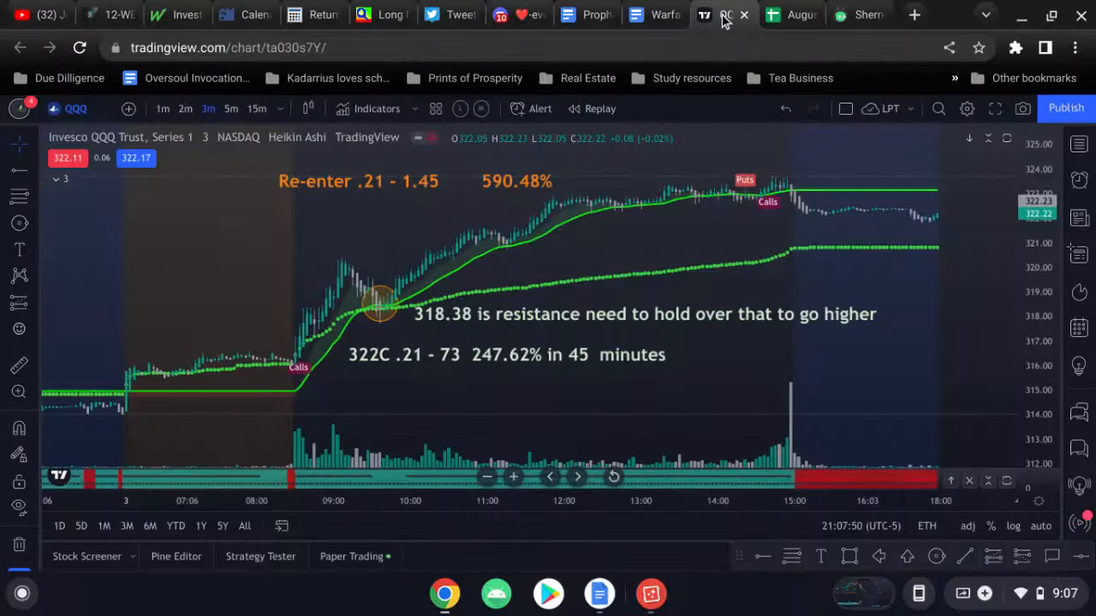
pyautogui.moveTo(792, 15)
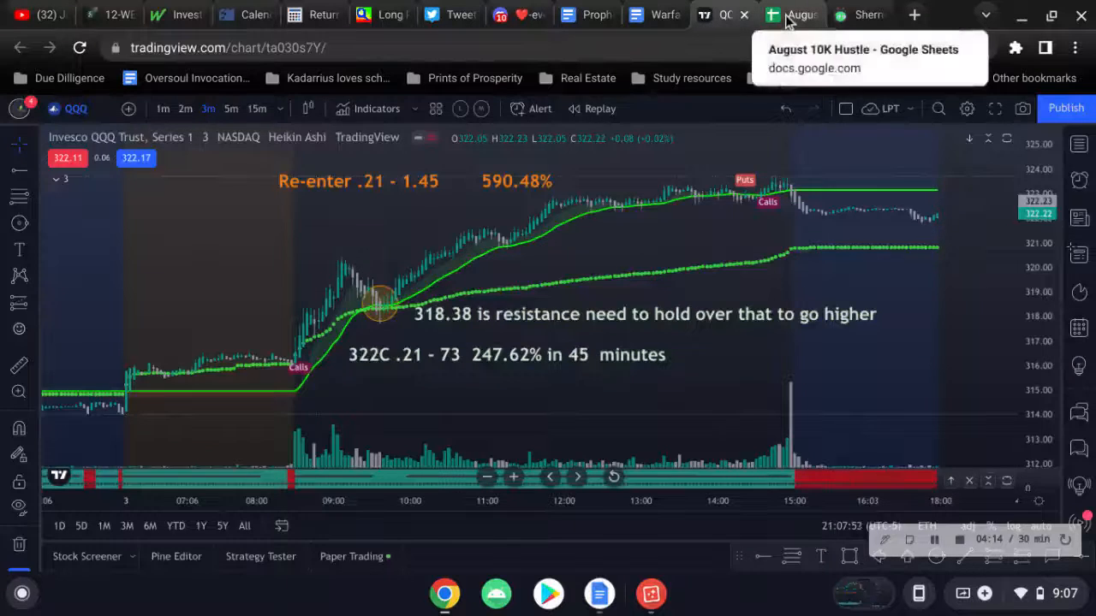
pyautogui.click(791, 14)
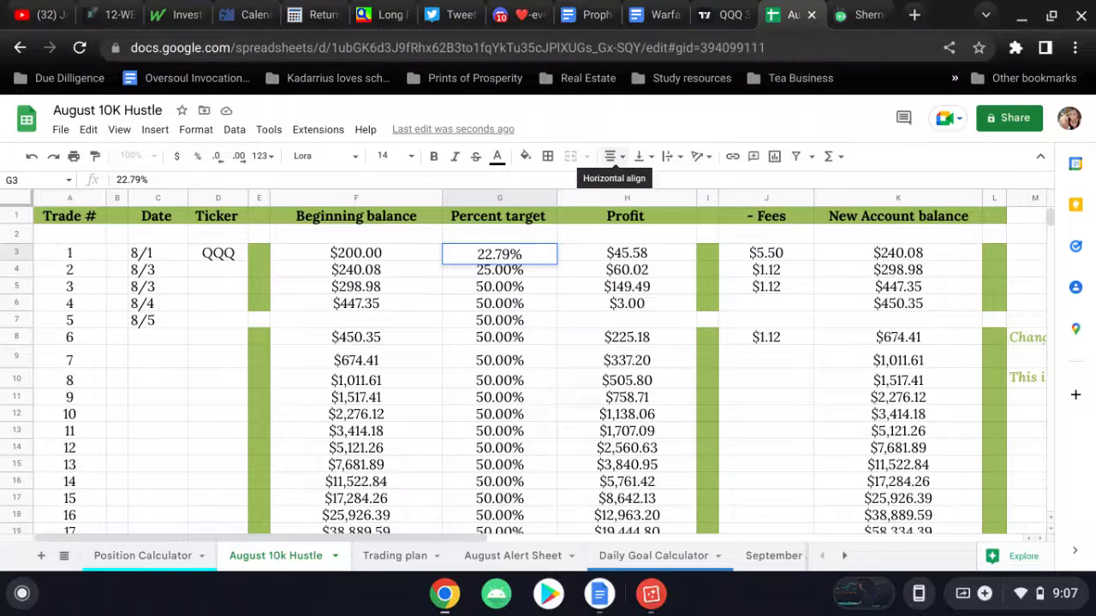
pyautogui.write('247')
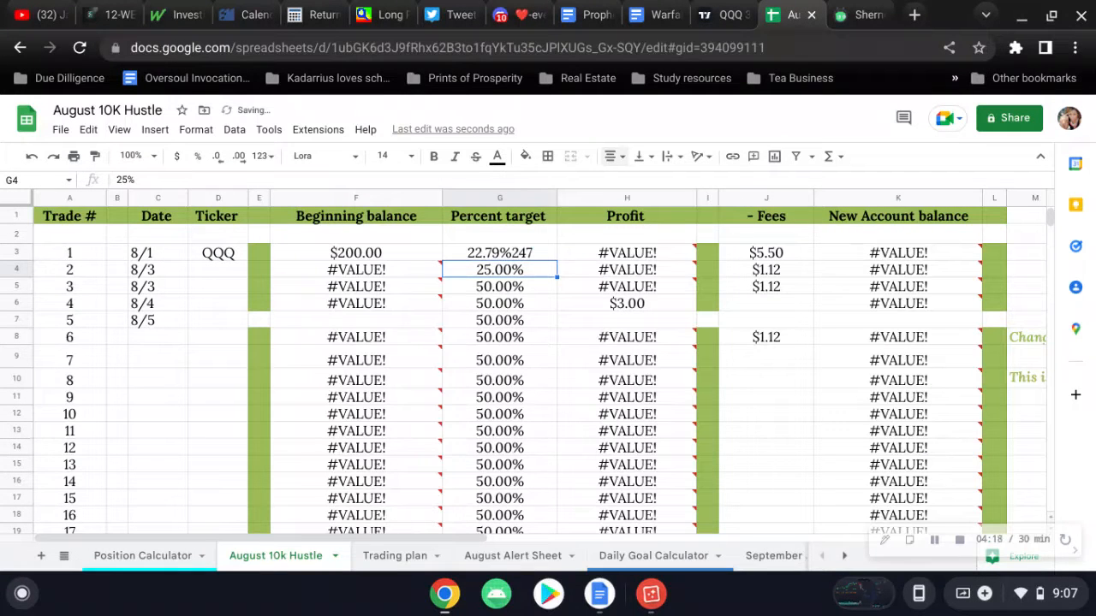
pyautogui.click(499, 253)
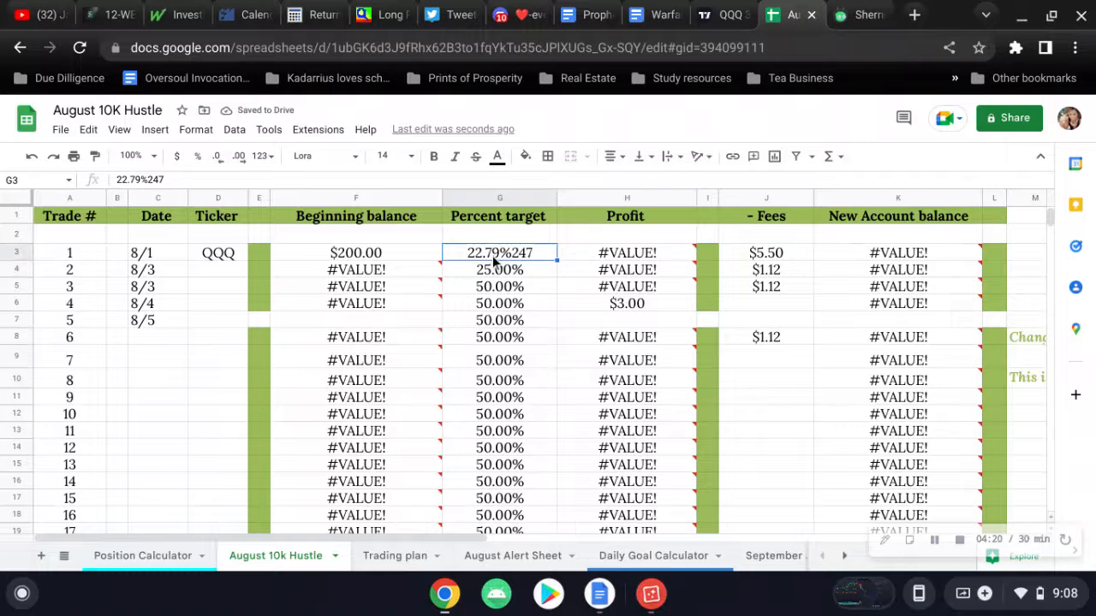
pyautogui.write('247')
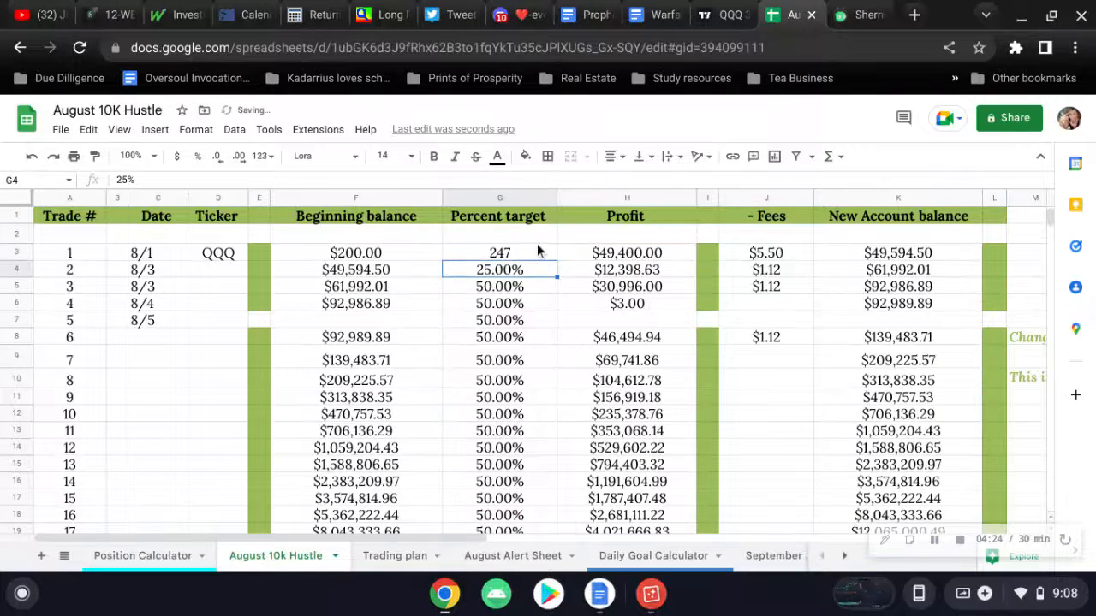
pyautogui.click(499, 253)
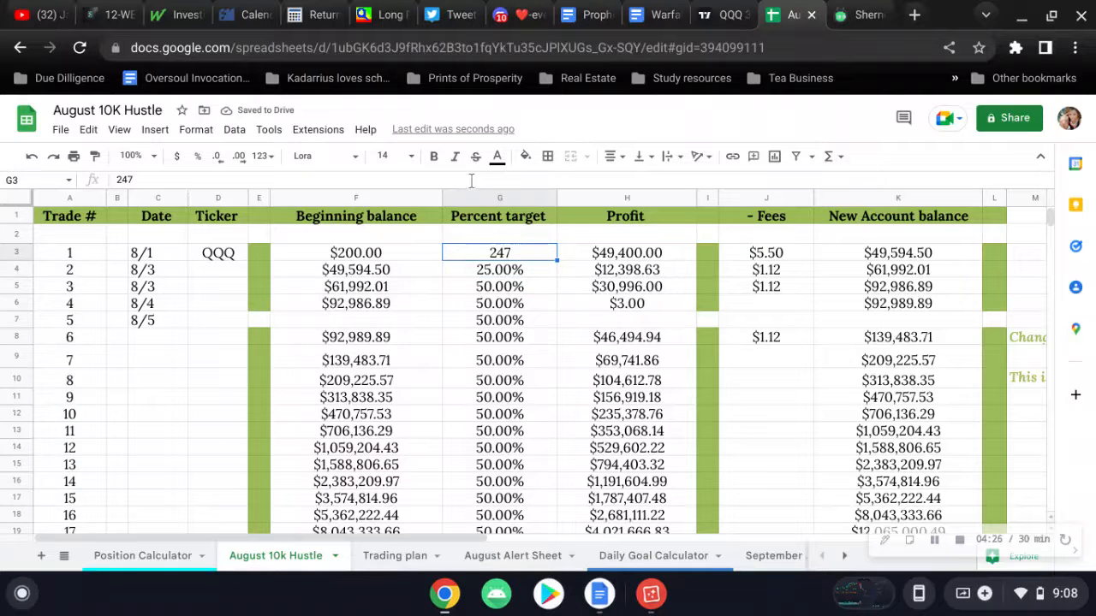
# Step: View Calculator.net's ROI result: $21 invested, $145 returned, 590.48% return
pyautogui.click(291, 15)
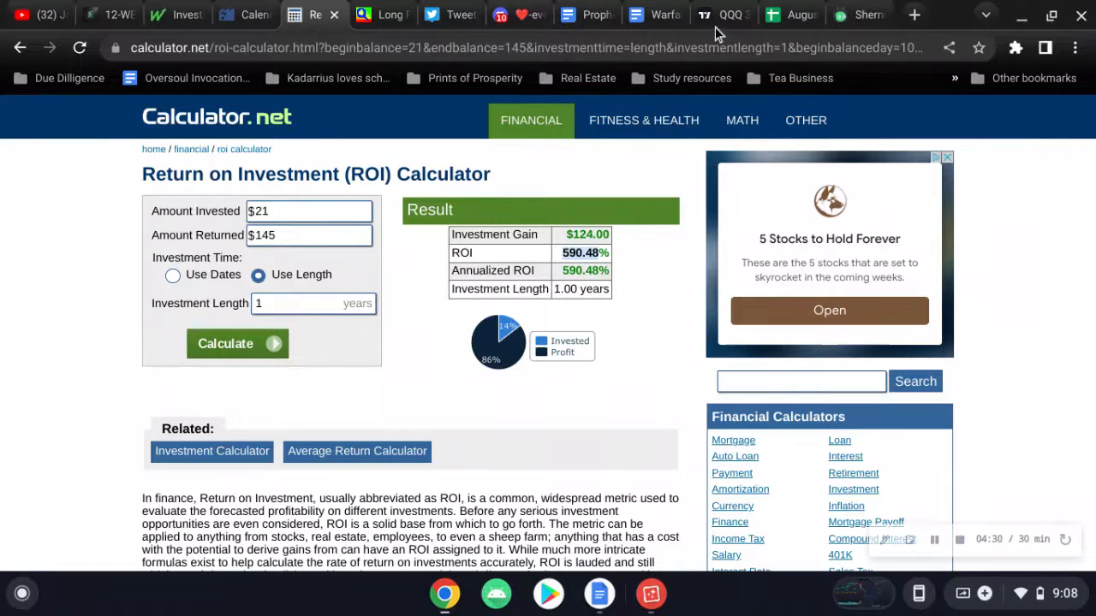
pyautogui.moveTo(727, 14)
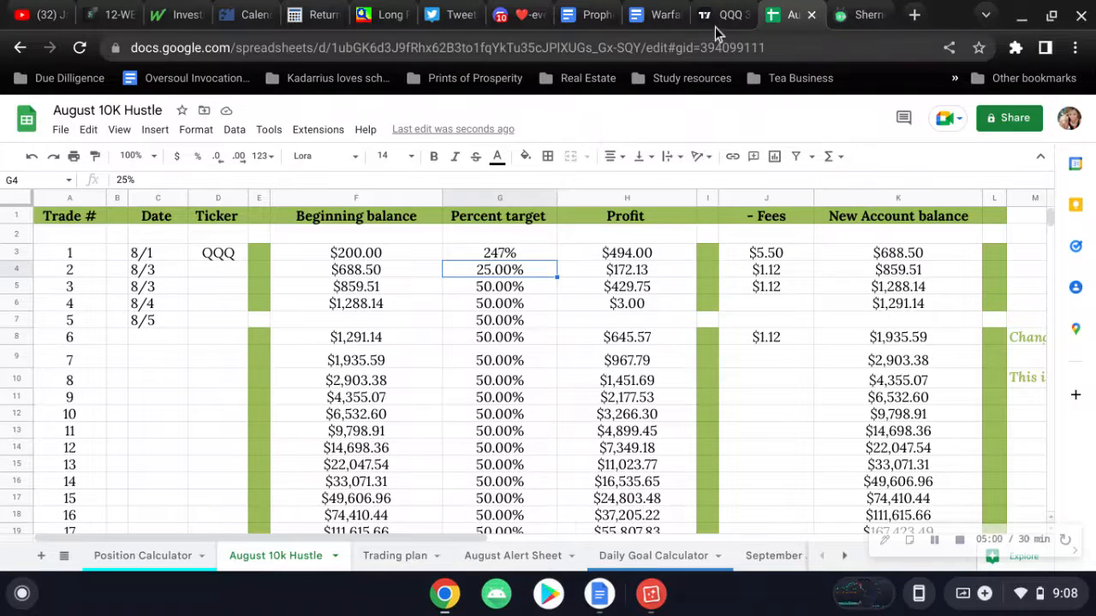
# Step: Return to TradingView's annotated QQQ 3-minute chart
pyautogui.click(724, 14)
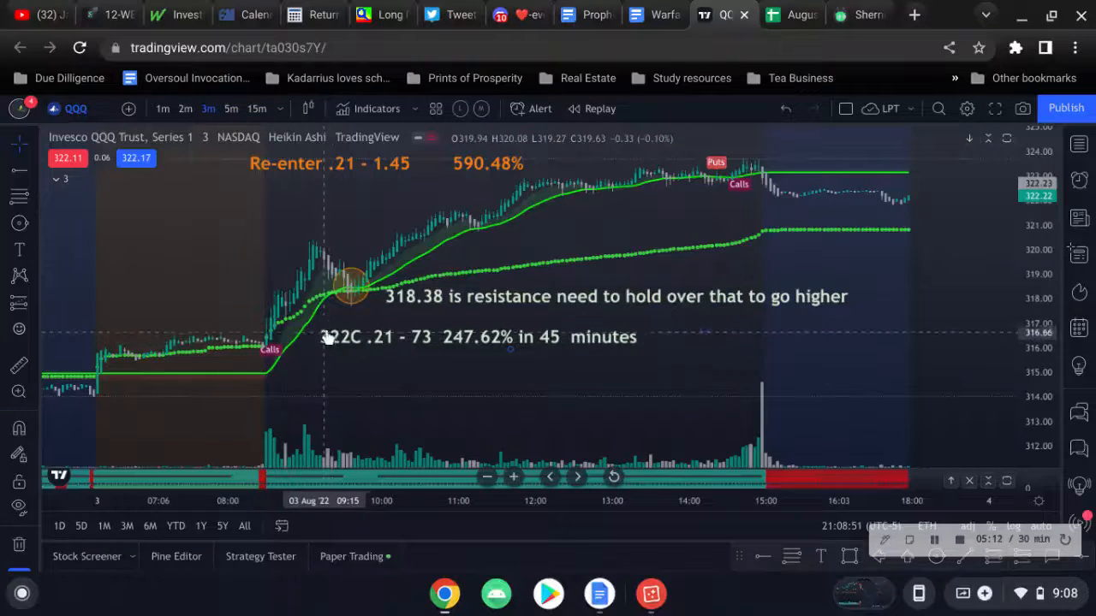
pyautogui.moveTo(324, 284)
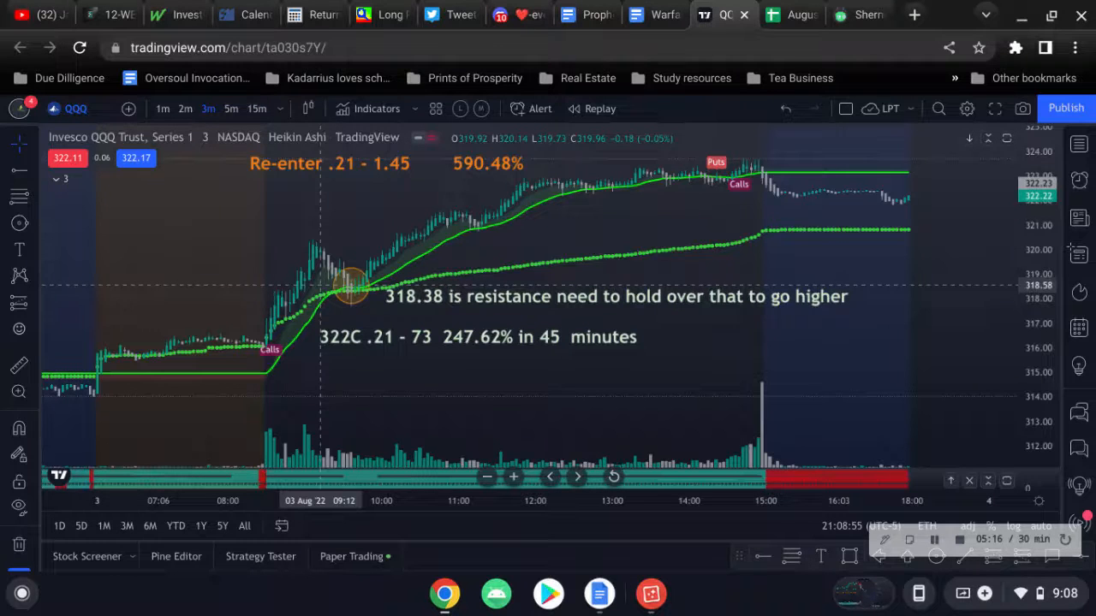
pyautogui.moveTo(428, 345)
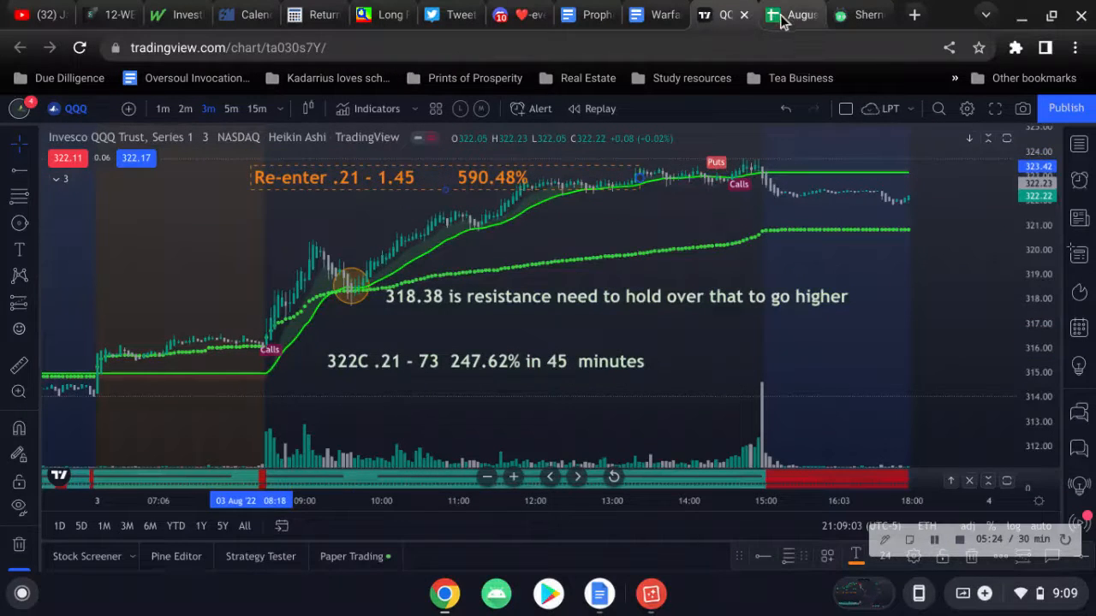
pyautogui.click(787, 15)
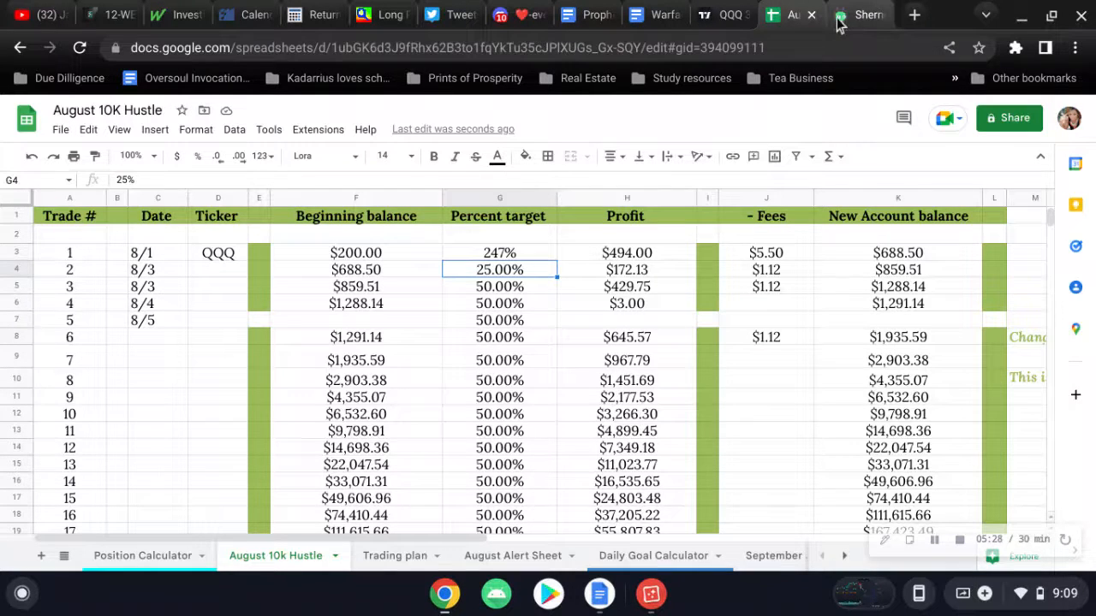
pyautogui.click(861, 14)
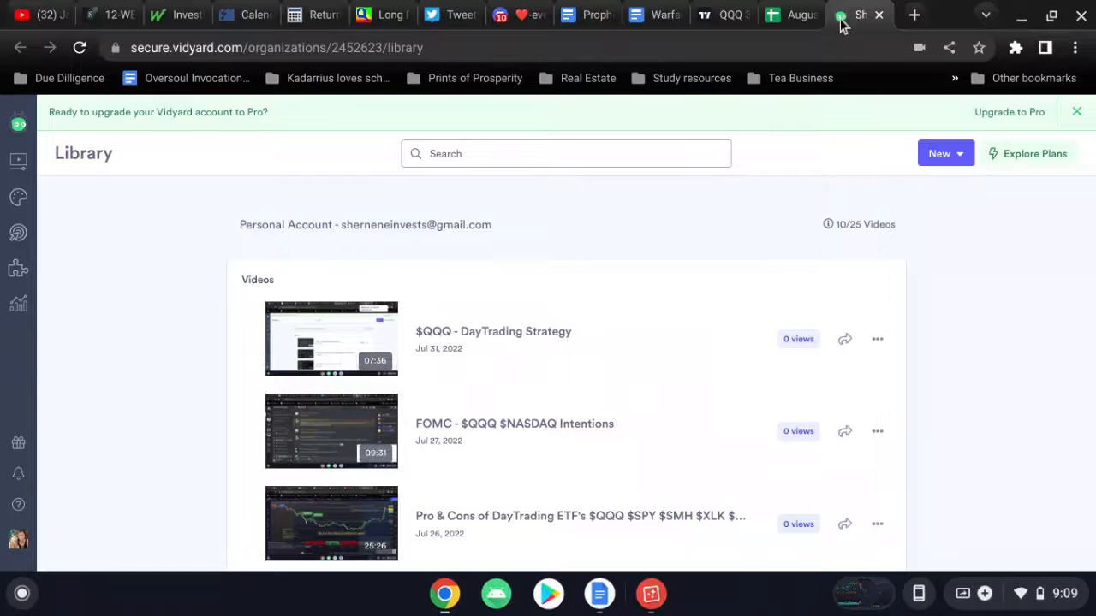
pyautogui.click(791, 14)
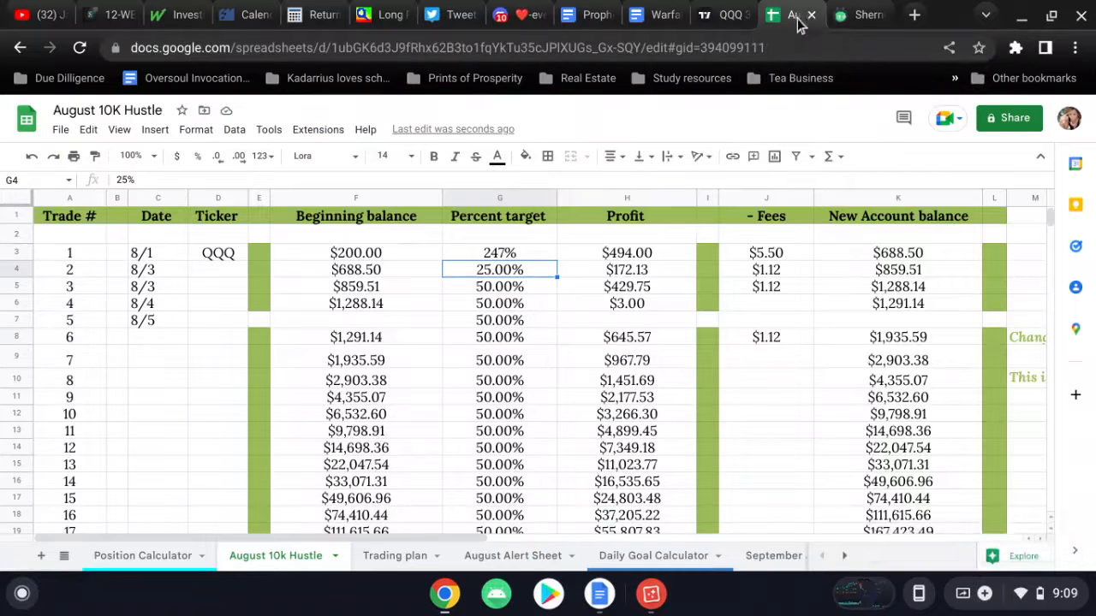
pyautogui.click(722, 15)
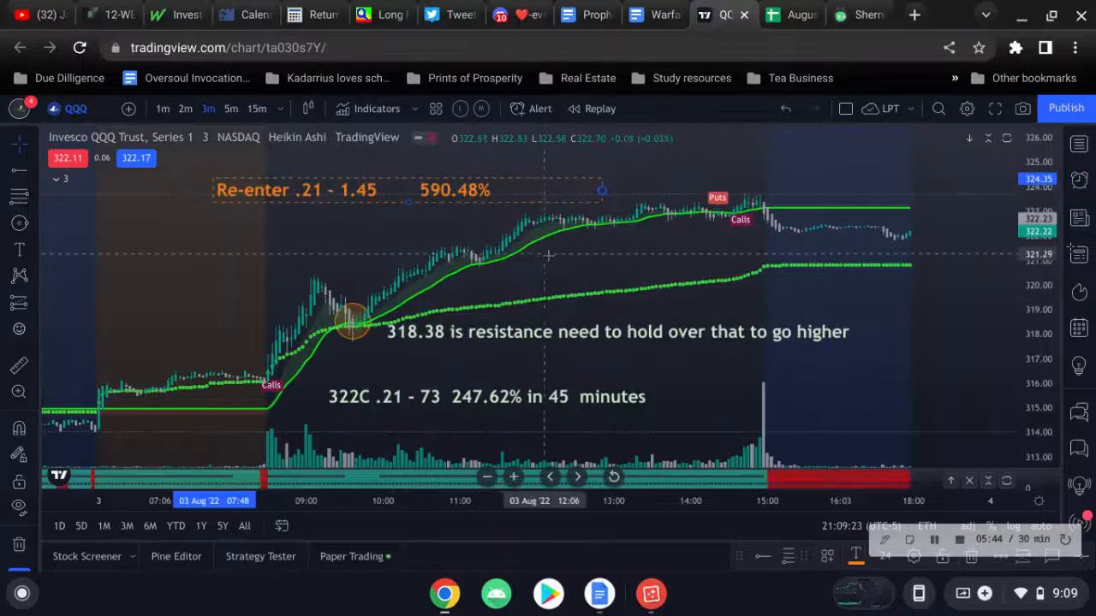
pyautogui.moveTo(570, 265)
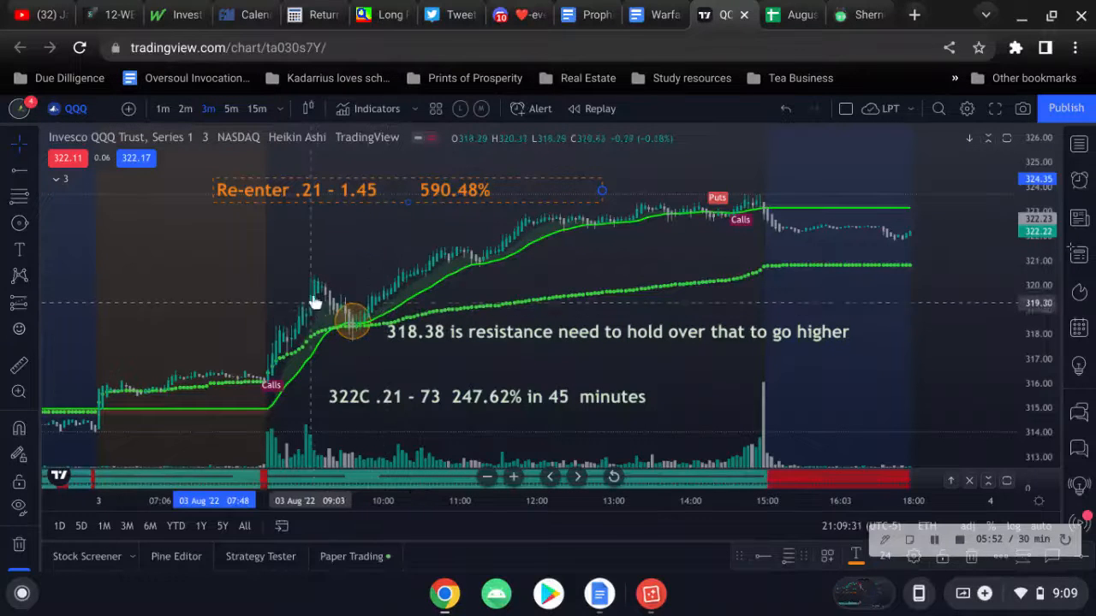
pyautogui.moveTo(365, 332)
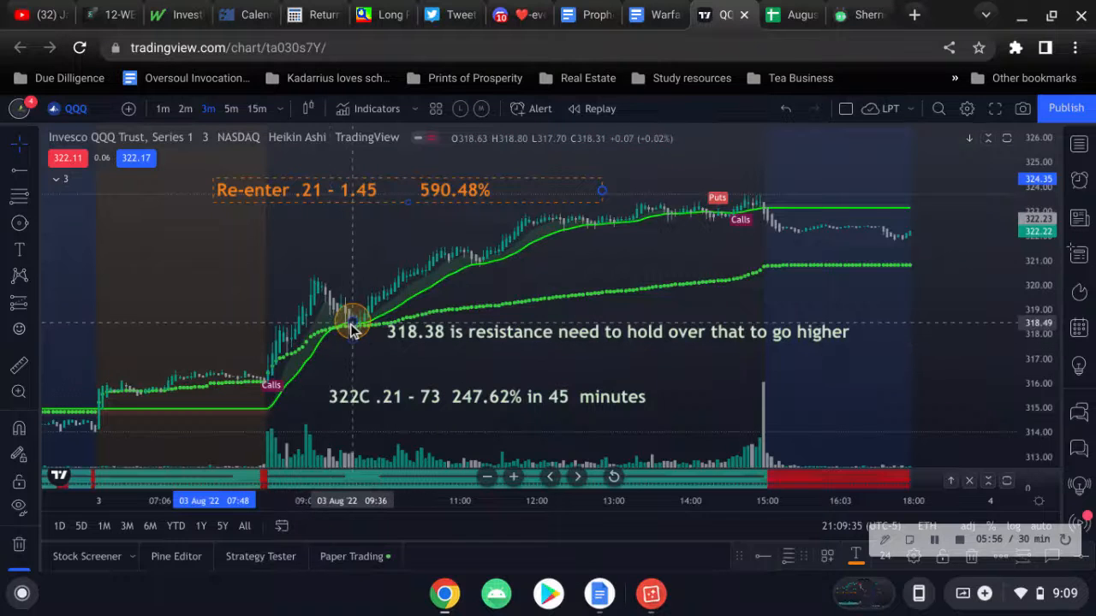
pyautogui.moveTo(670, 205)
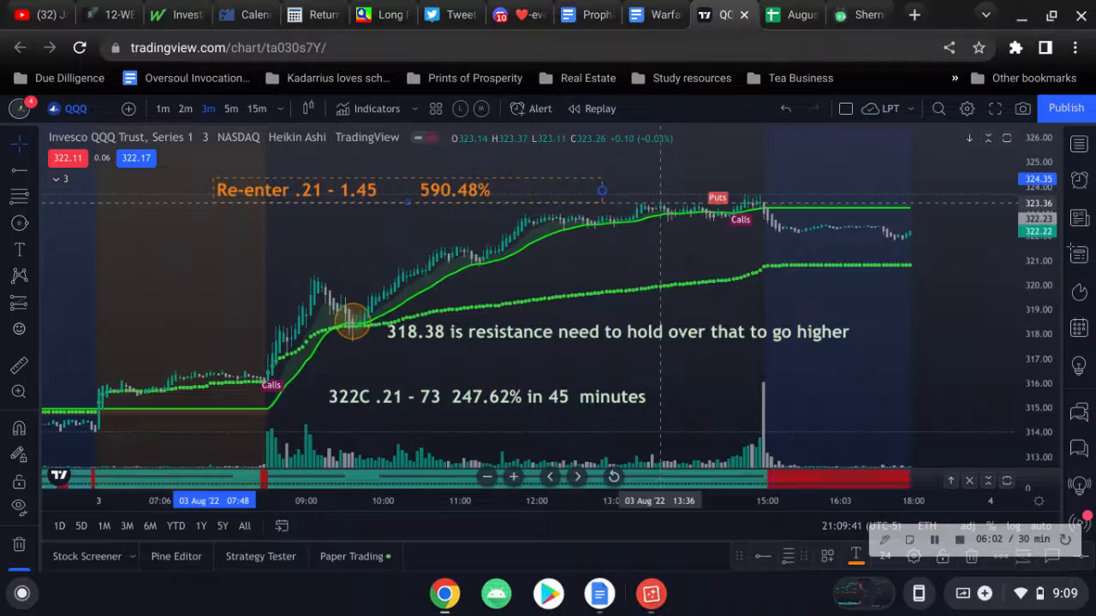
pyautogui.moveTo(360, 201)
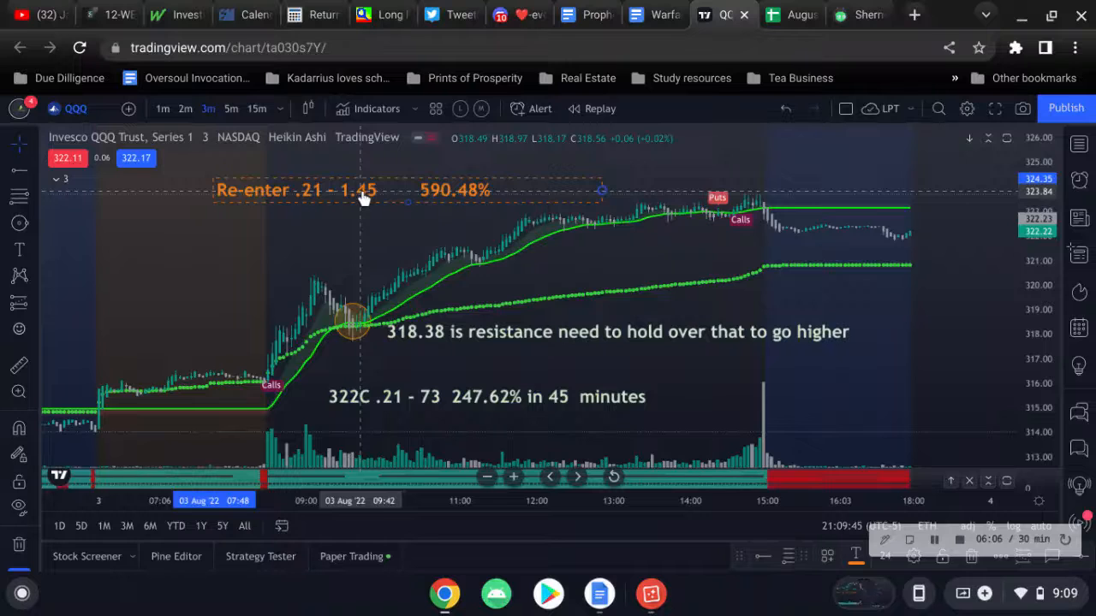
pyautogui.moveTo(657, 193)
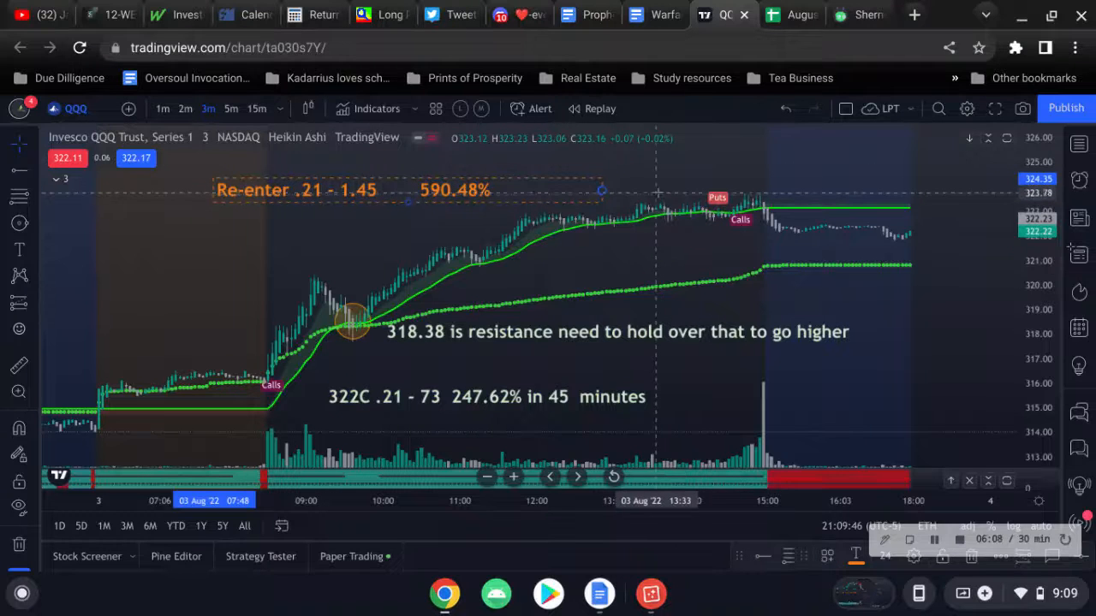
pyautogui.moveTo(701, 224)
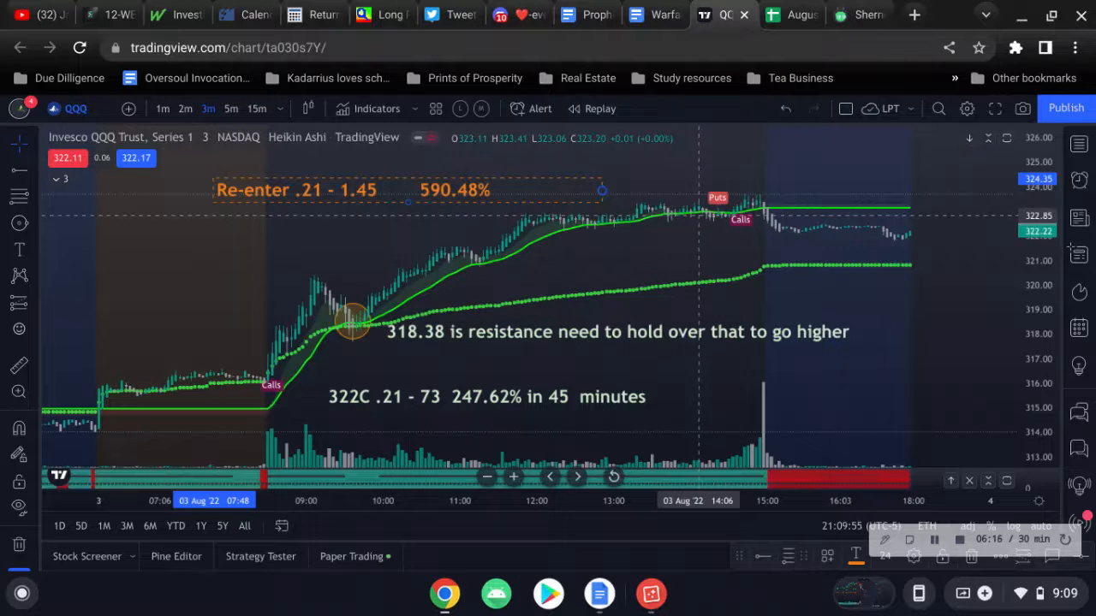
pyautogui.moveTo(762, 216)
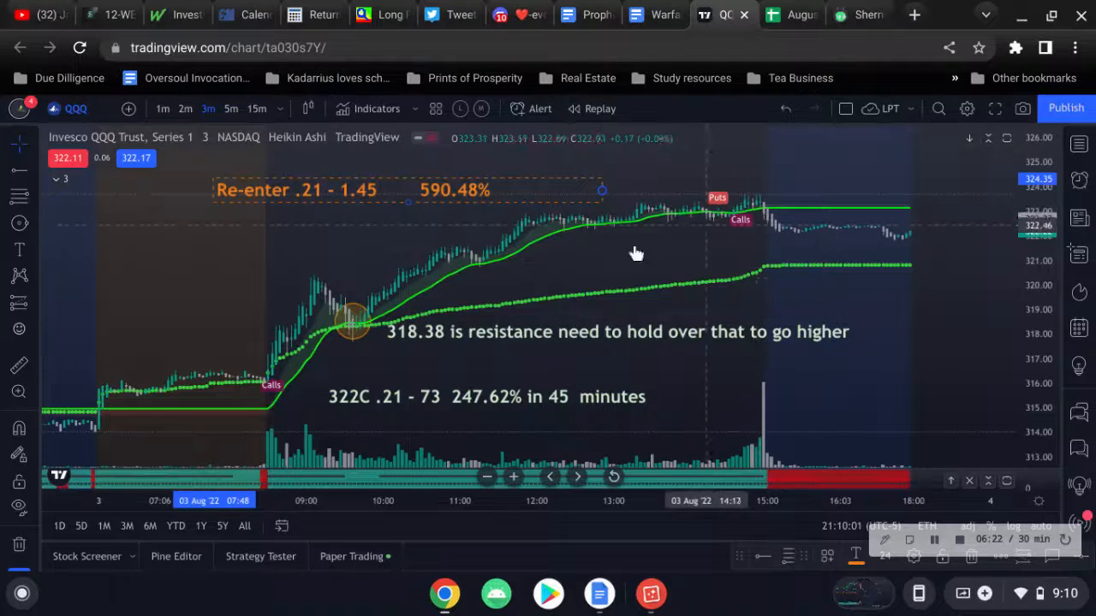
pyautogui.moveTo(510, 264)
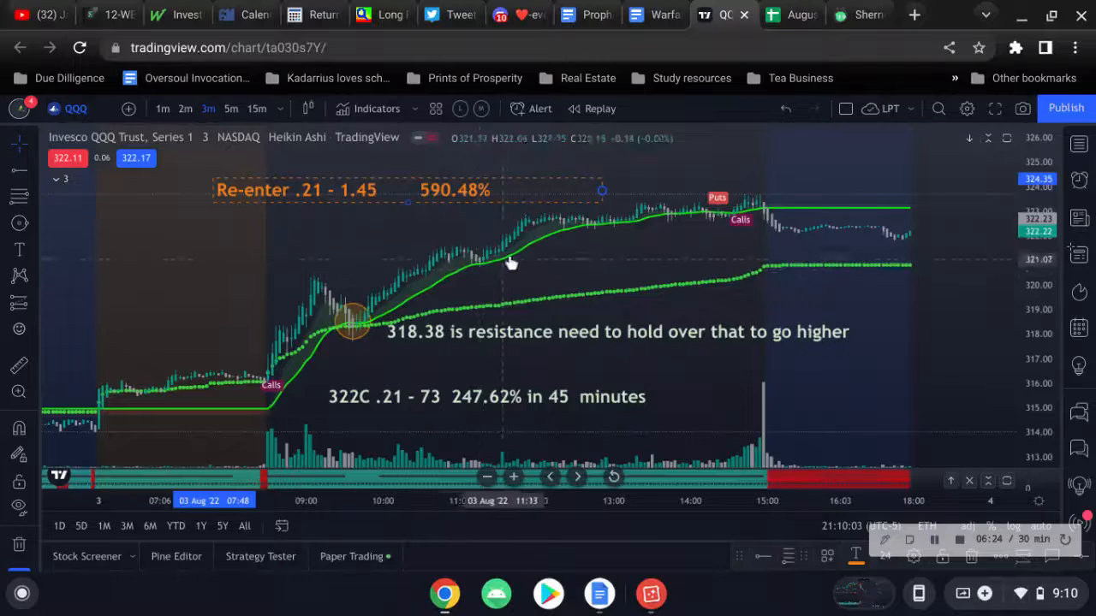
pyautogui.moveTo(712, 215)
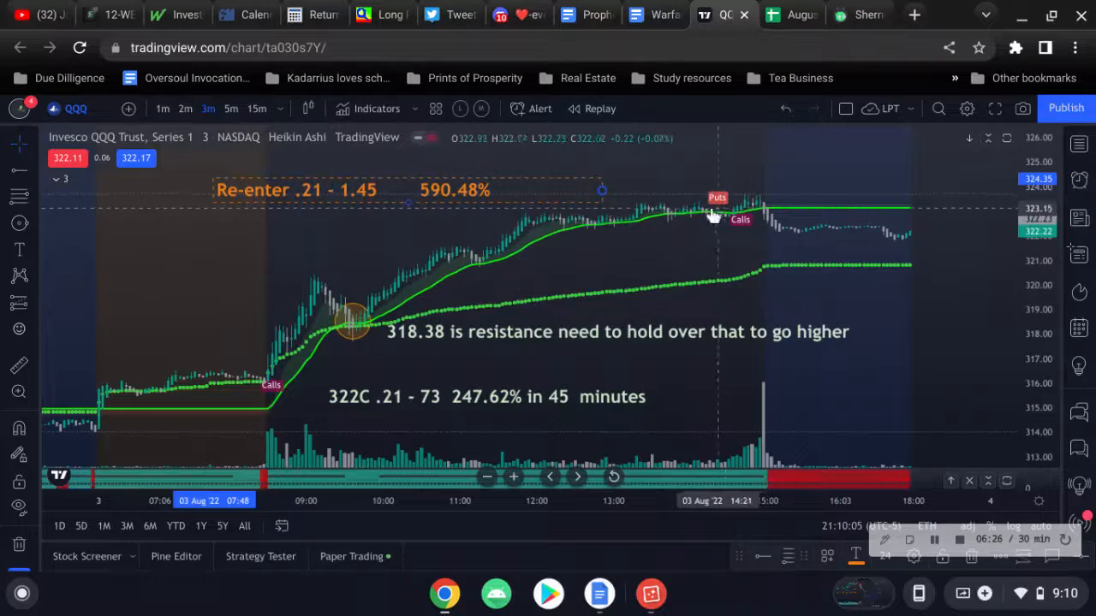
pyautogui.moveTo(673, 225)
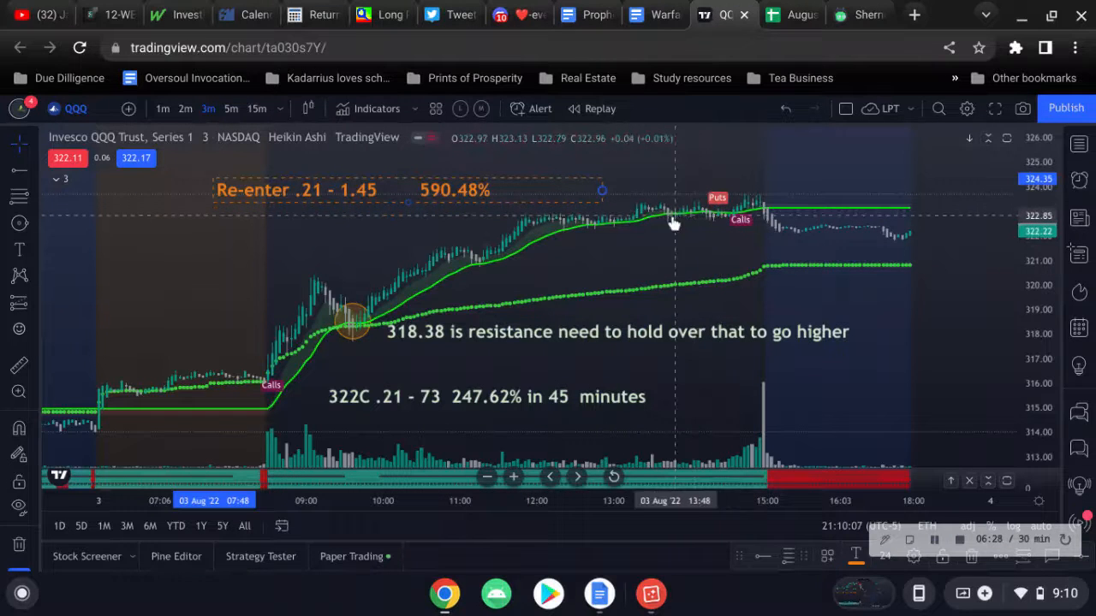
pyautogui.moveTo(633, 210)
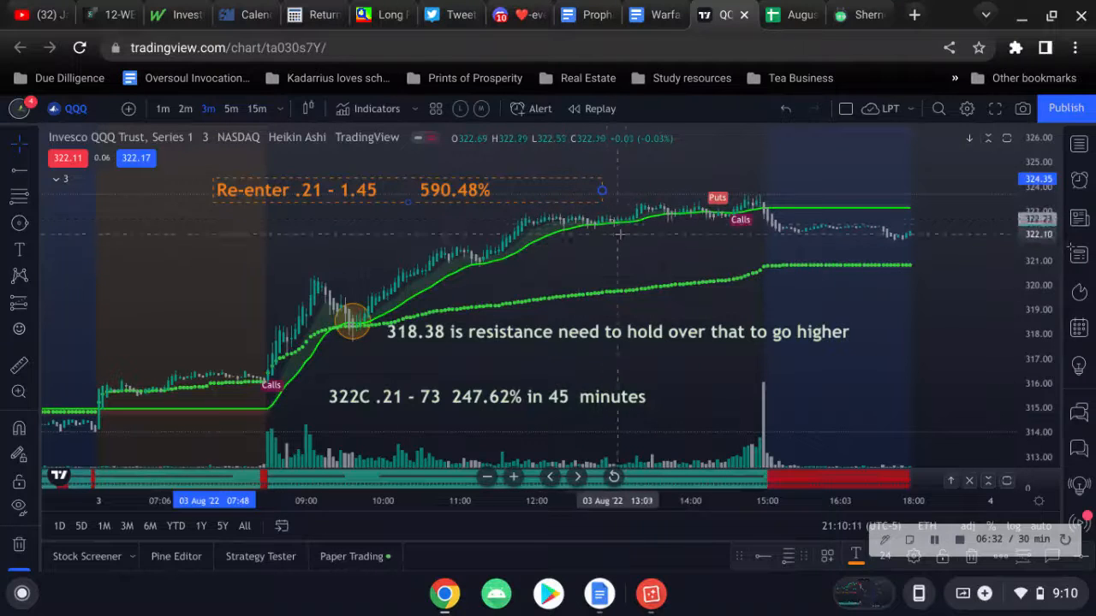
pyautogui.moveTo(709, 223)
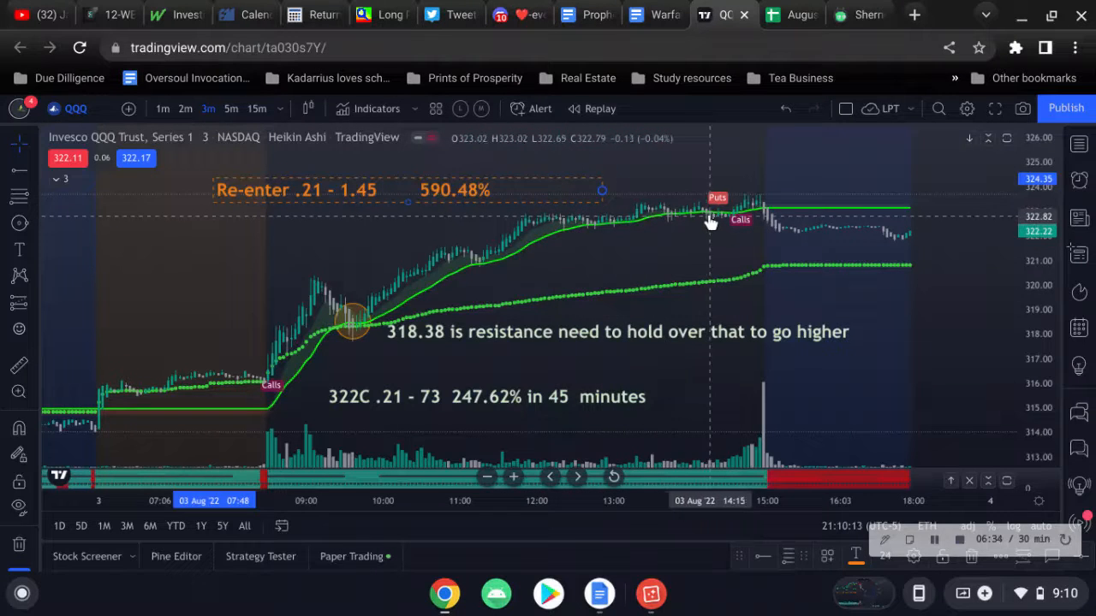
pyautogui.moveTo(661, 251)
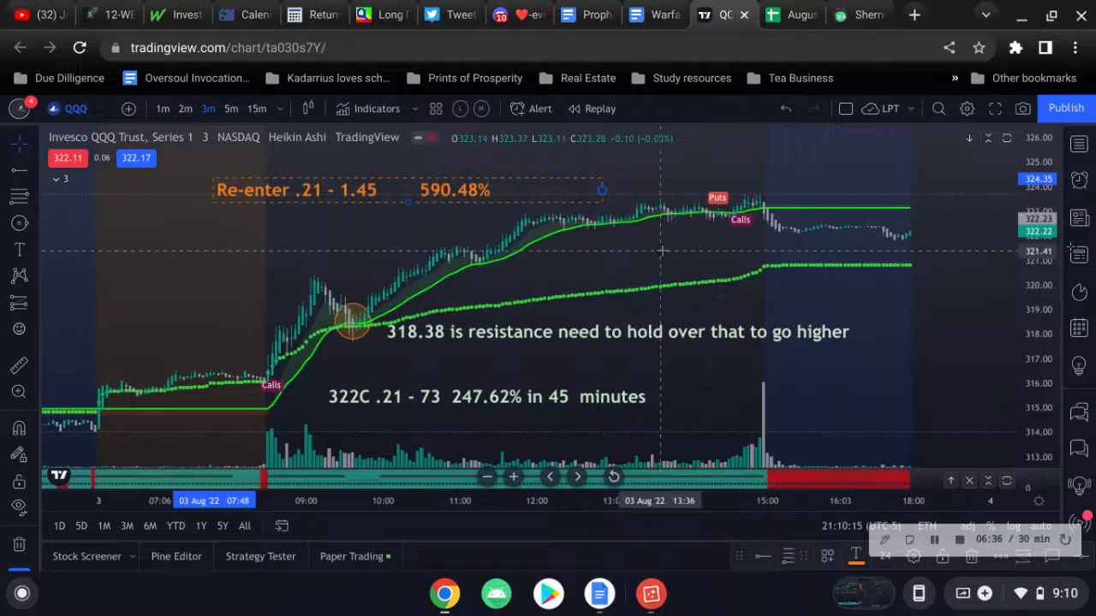
pyautogui.moveTo(649, 261)
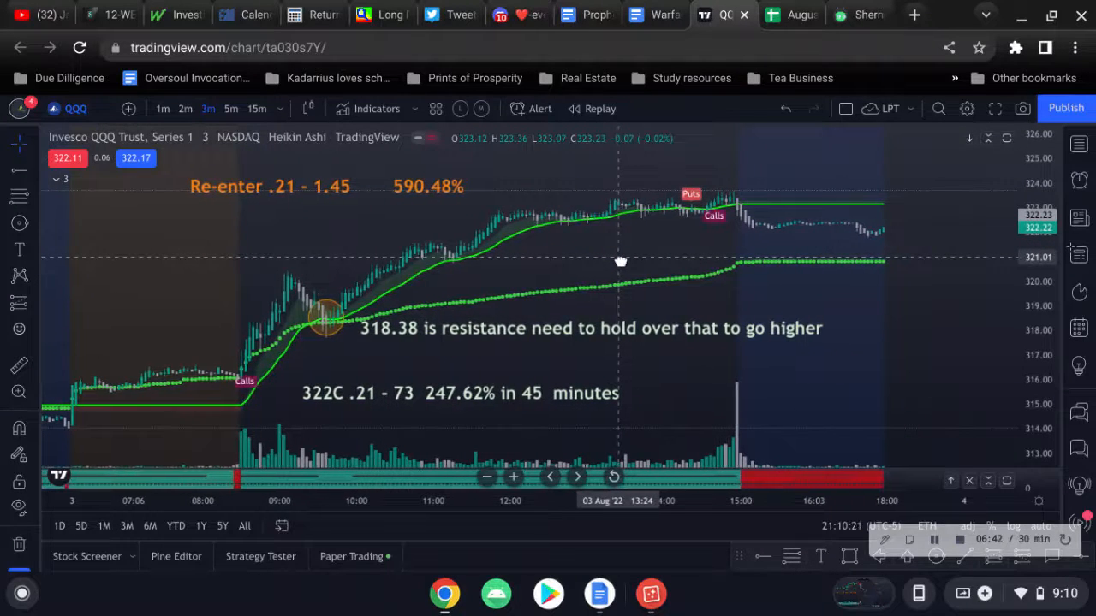
pyautogui.moveTo(621, 261)
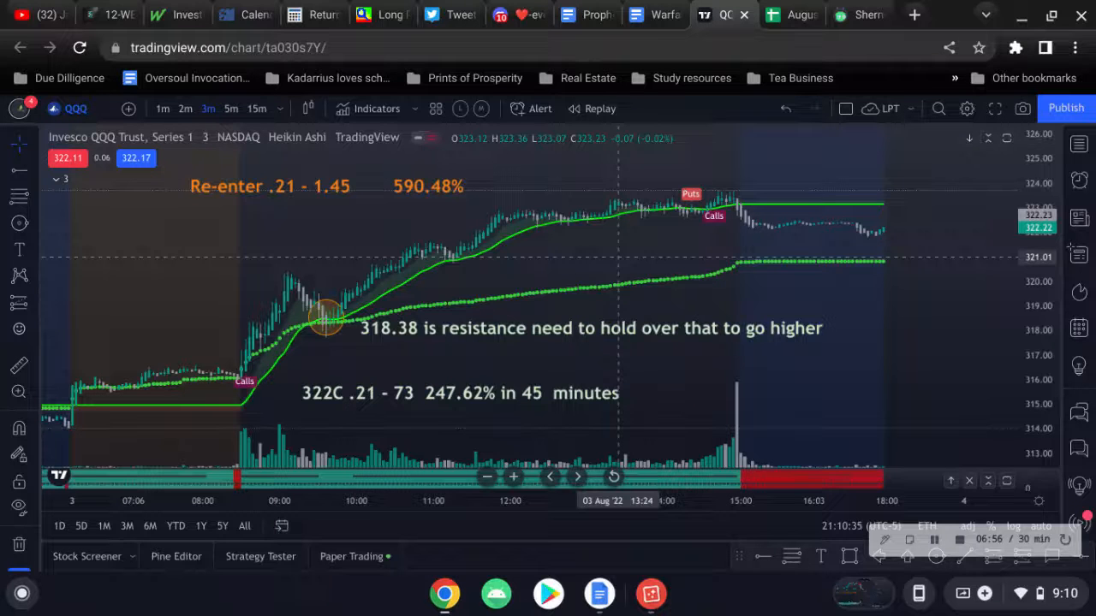
pyautogui.moveTo(657, 255)
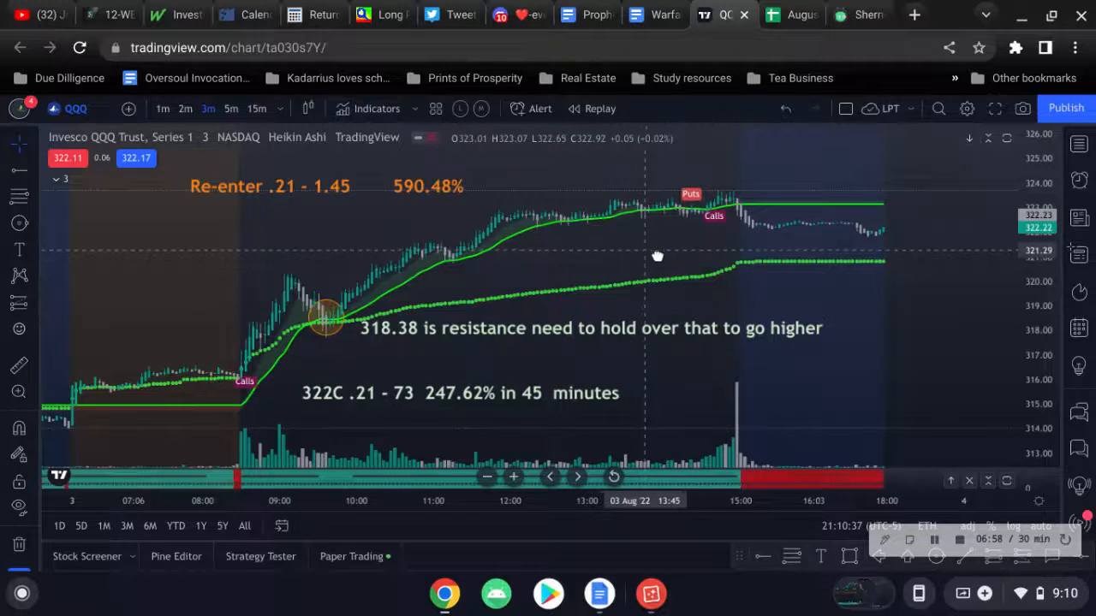